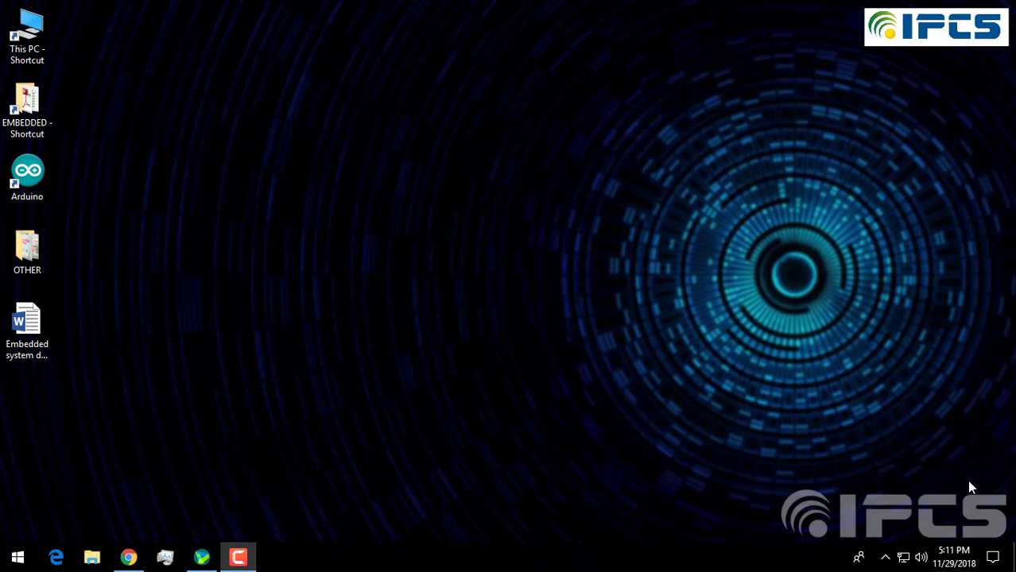
{"action": "mouse_move", "coordinate": [962, 485]}
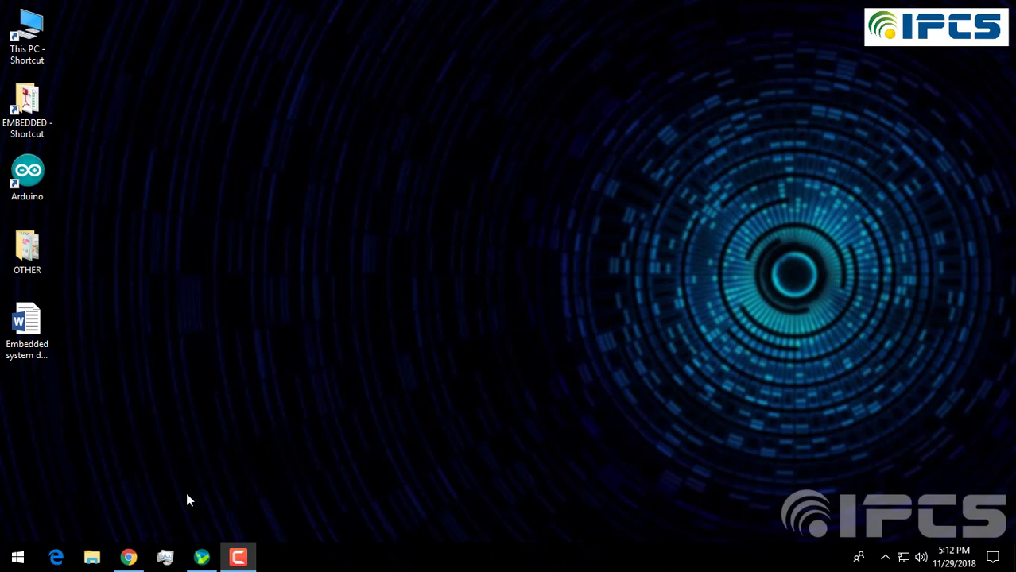
Search Google in Chrome for 'mit app inventor 2' and open the MIT App Inventor 2 site
{"action": "left_click", "coordinate": [128, 556]}
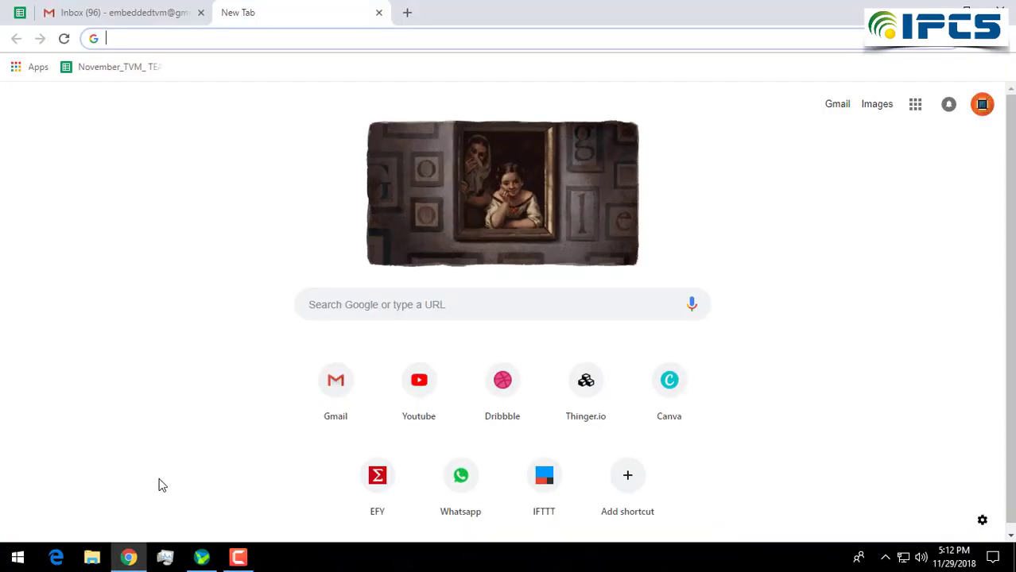
{"action": "mouse_move", "coordinate": [435, 244]}
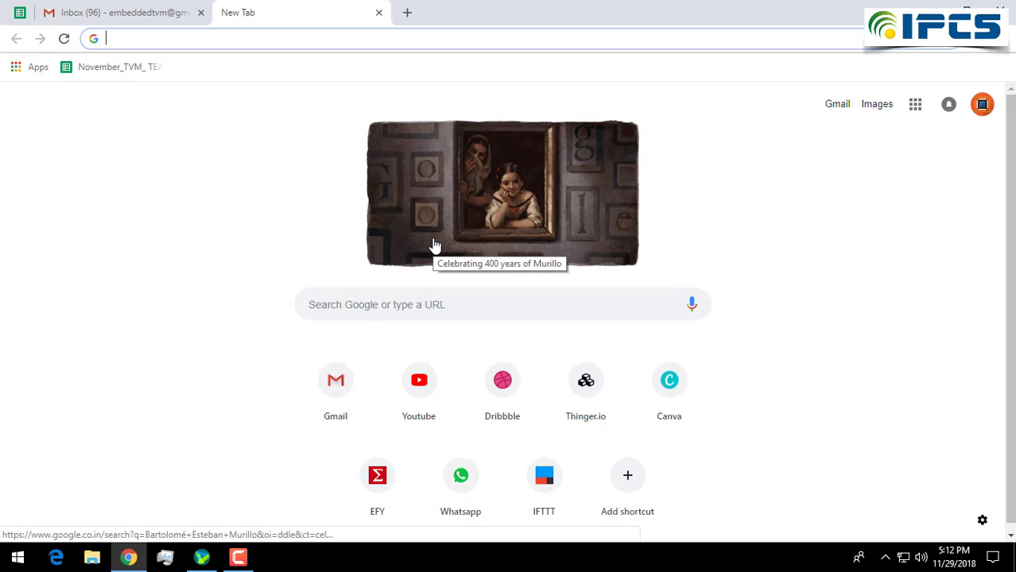
{"action": "type", "text": "mit app inventor 2"}
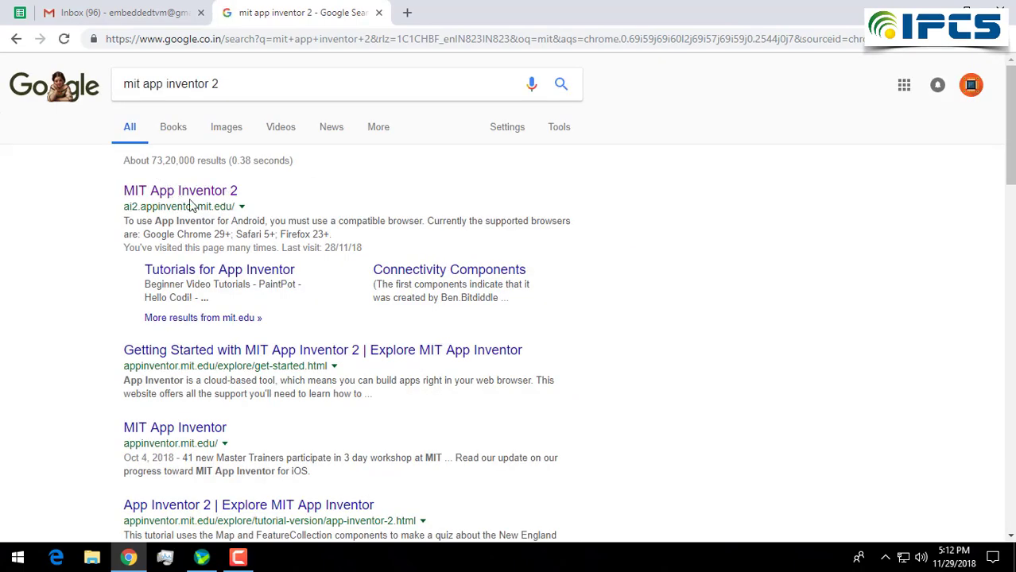
{"action": "left_click", "coordinate": [179, 190]}
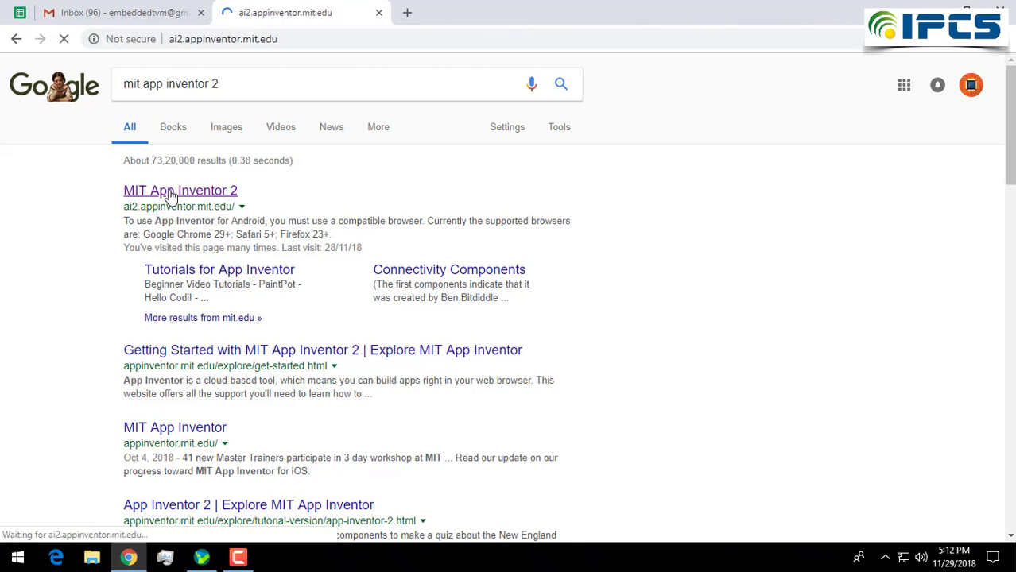
Start a new App Inventor project named SPY_Robot
{"action": "left_click", "coordinate": [180, 190]}
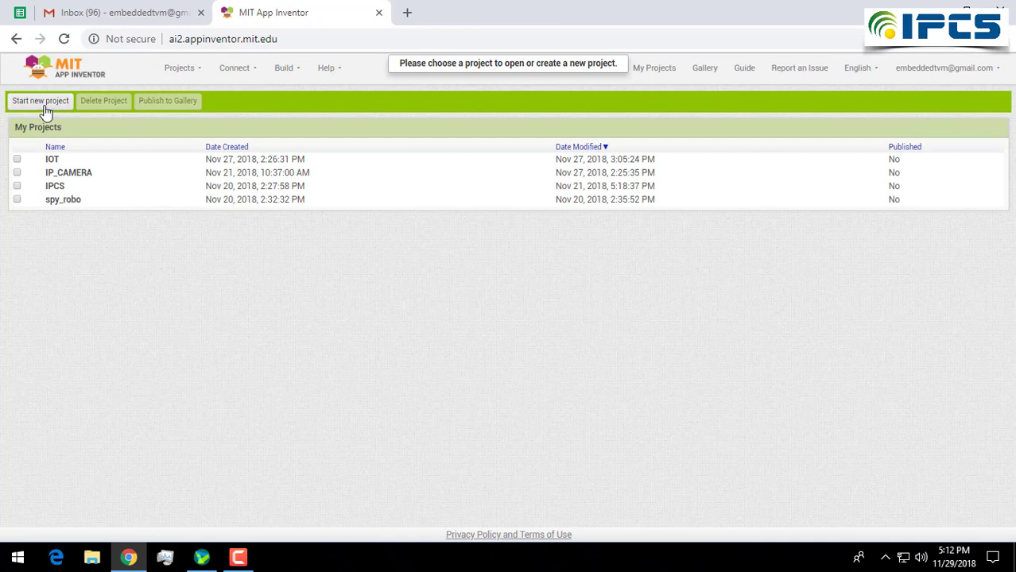
{"action": "left_click", "coordinate": [40, 101]}
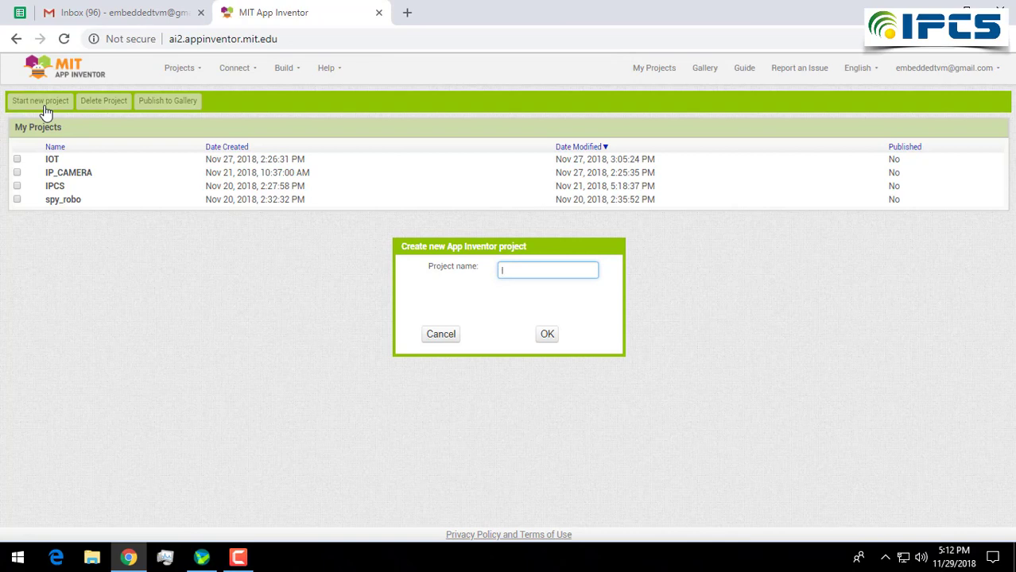
{"action": "type", "text": "SPY_Robot"}
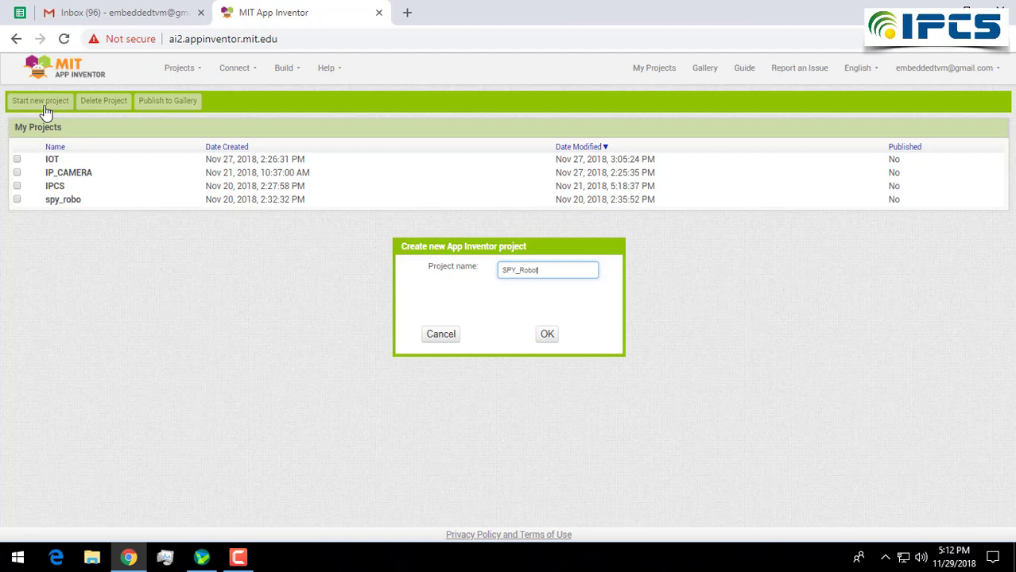
{"action": "mouse_move", "coordinate": [535, 336]}
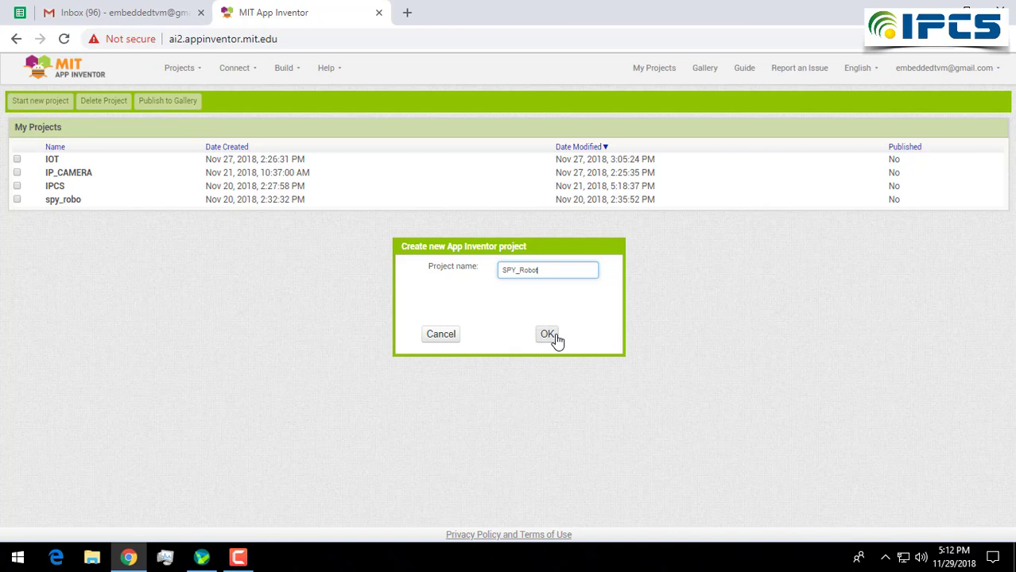
{"action": "left_click", "coordinate": [547, 334]}
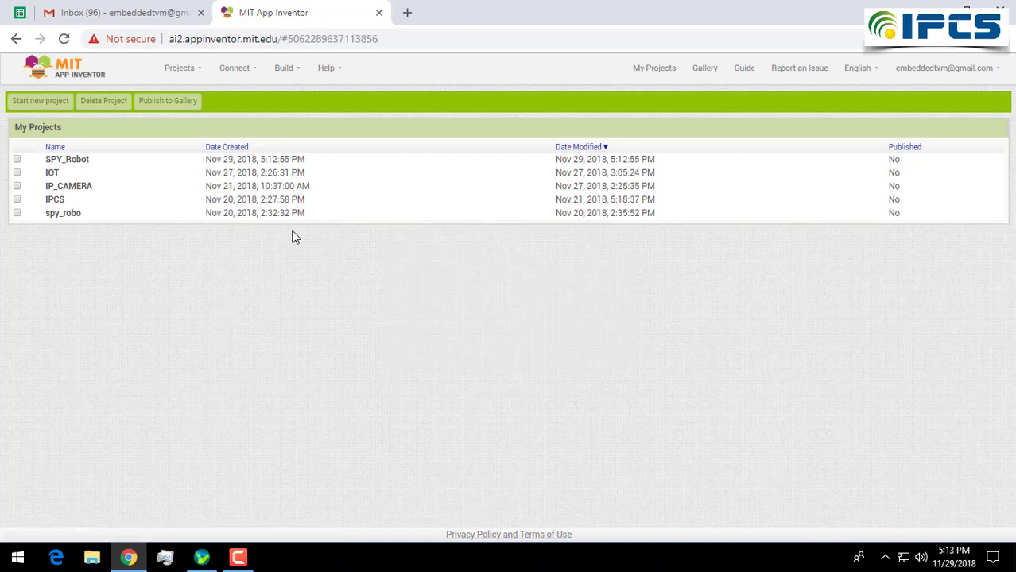
Open SPY_Robot, set Screen1 AlignHorizontal to Center and Title to 'SPY CAMREA'
{"action": "left_click", "coordinate": [66, 159]}
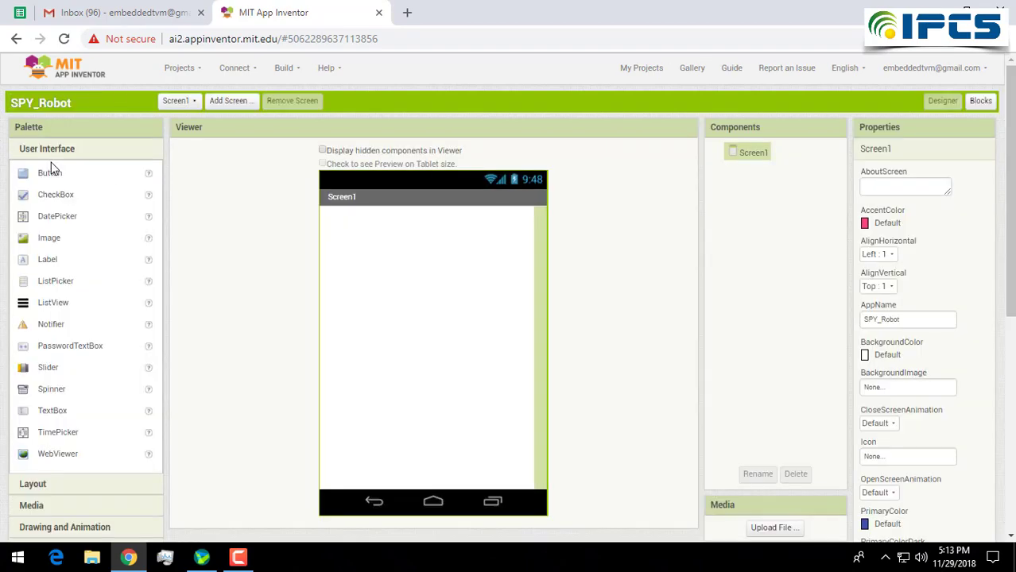
{"action": "mouse_move", "coordinate": [412, 532]}
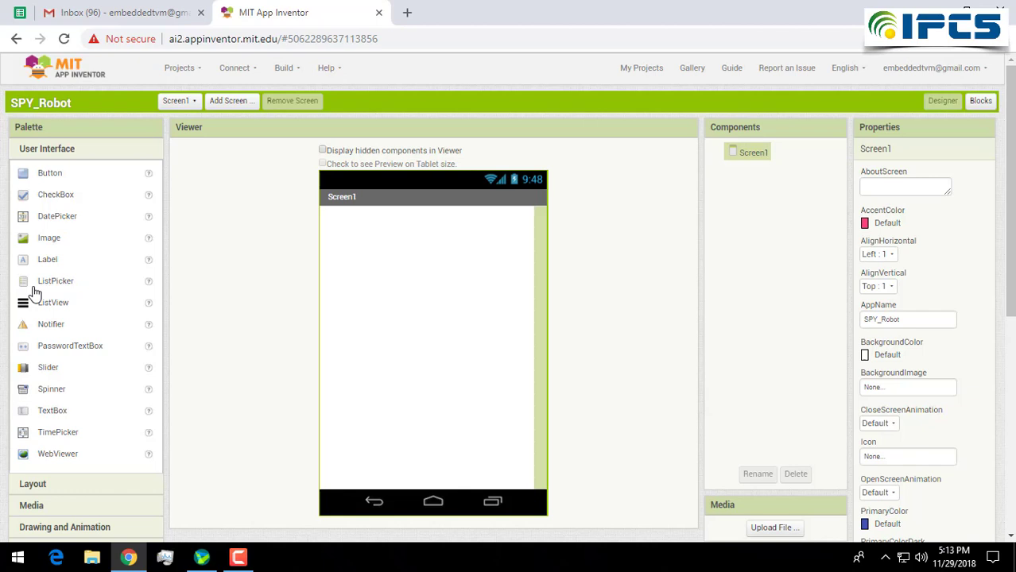
{"action": "mouse_move", "coordinate": [408, 342]}
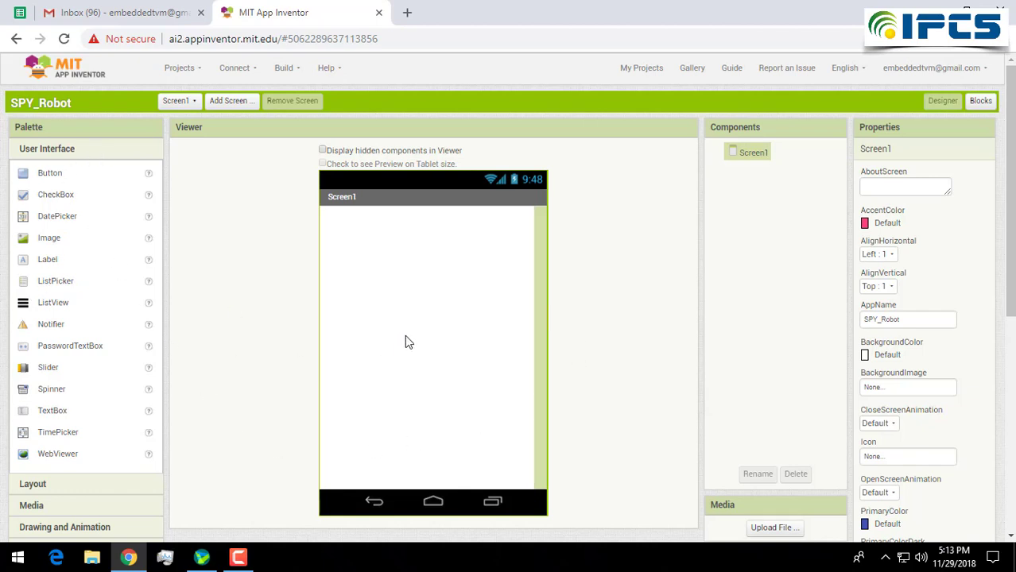
{"action": "mouse_move", "coordinate": [228, 443]}
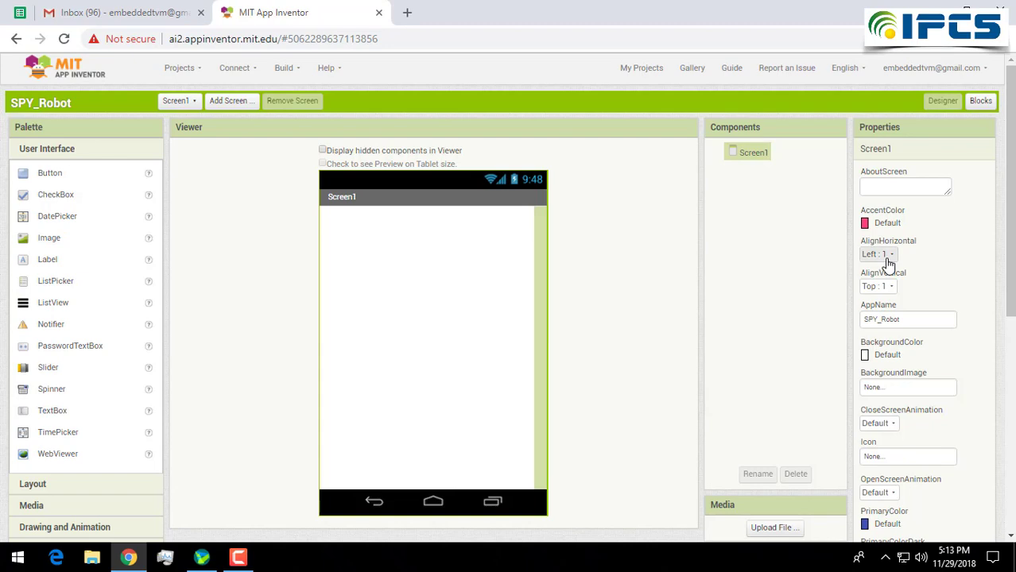
{"action": "left_click", "coordinate": [878, 254]}
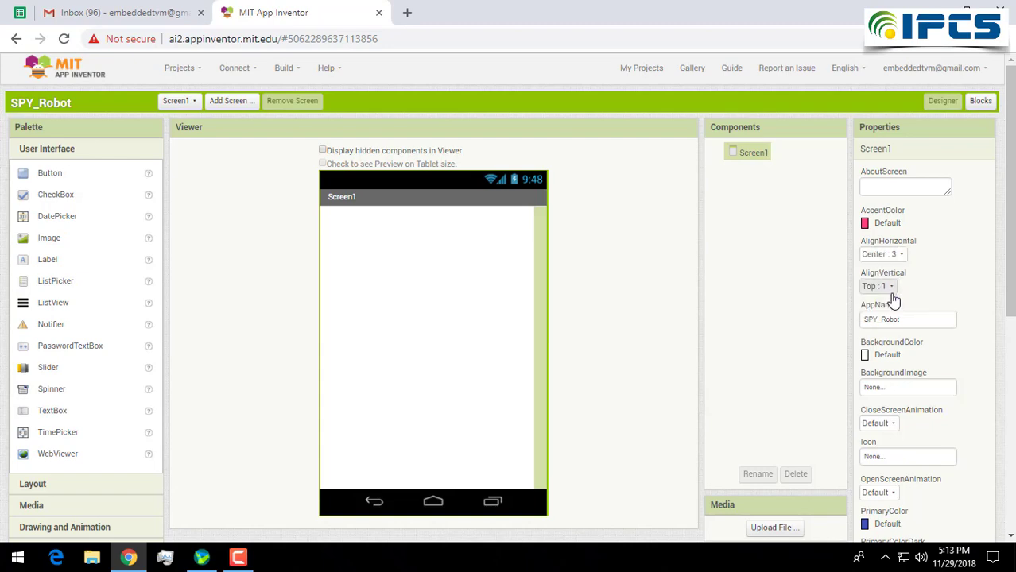
{"action": "scroll", "scroll_direction": "down", "scroll_amount": 3}
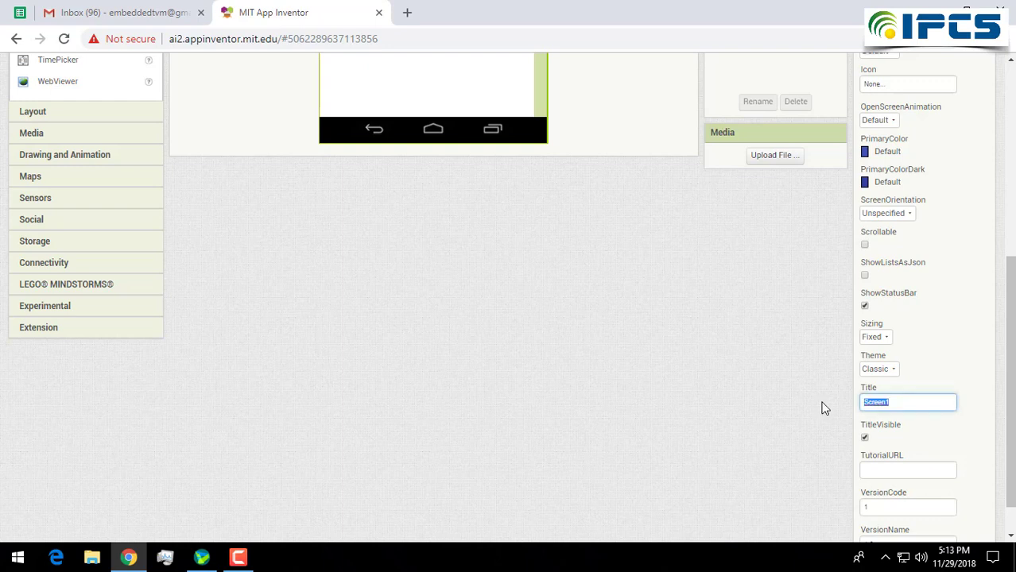
{"action": "type", "text": "SPY CA"}
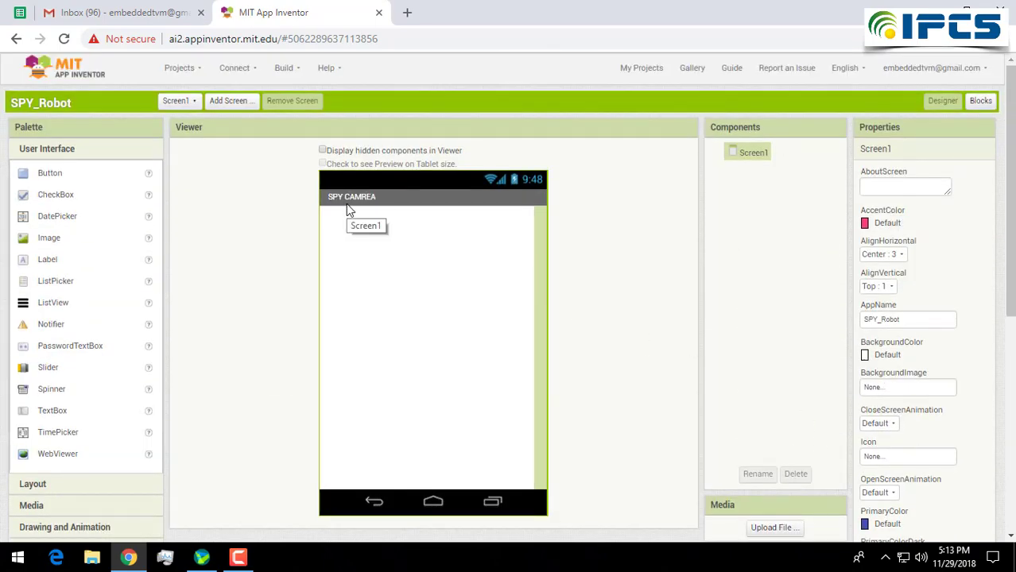
{"action": "mouse_move", "coordinate": [74, 461]}
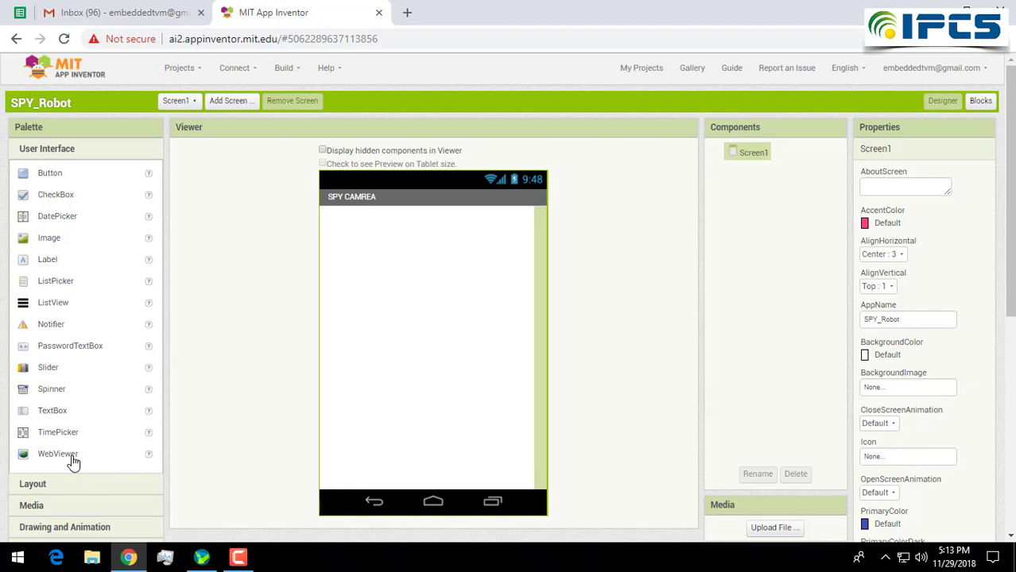
Drag a WebViewer, Label, TextBox and Button from User Interface onto Screen1
{"action": "left_click_drag", "start_coordinate": [58, 454], "coordinate": [431, 268]}
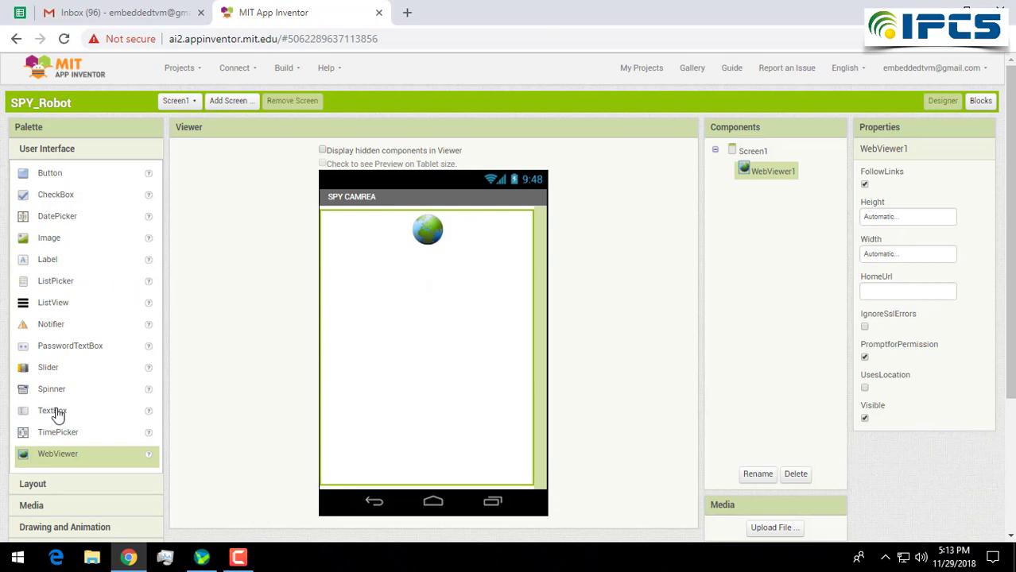
{"action": "left_click_drag", "start_coordinate": [52, 411], "coordinate": [414, 477]}
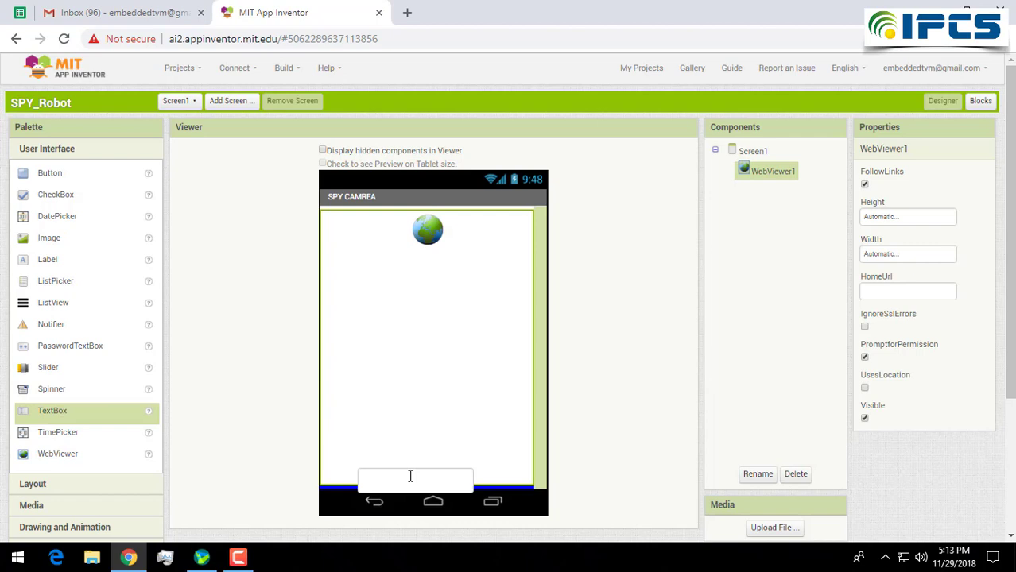
{"action": "left_click_drag", "start_coordinate": [51, 410], "coordinate": [411, 476]}
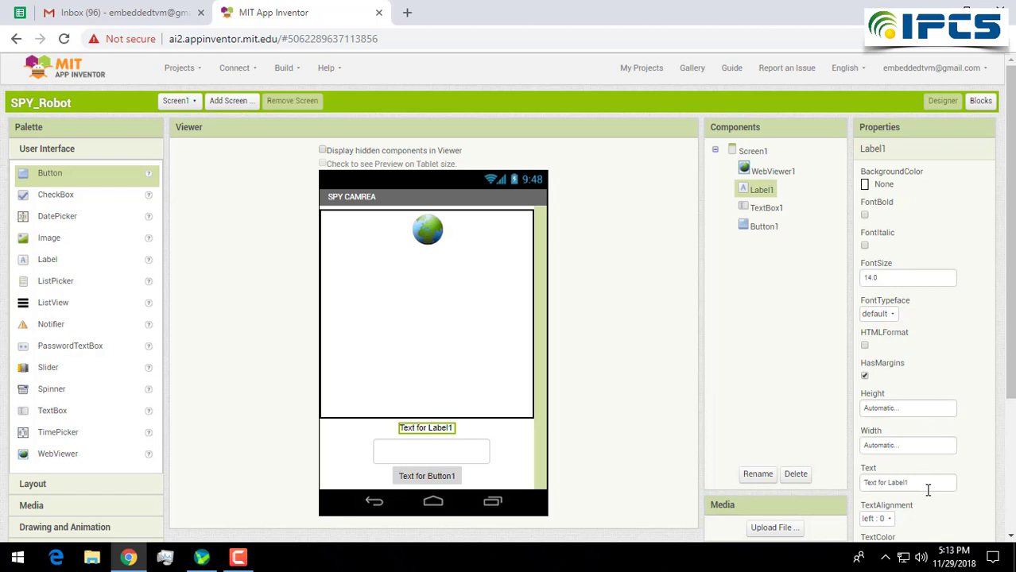
Change Button1's Text property to 'Start camera'
{"action": "left_click", "coordinate": [908, 483]}
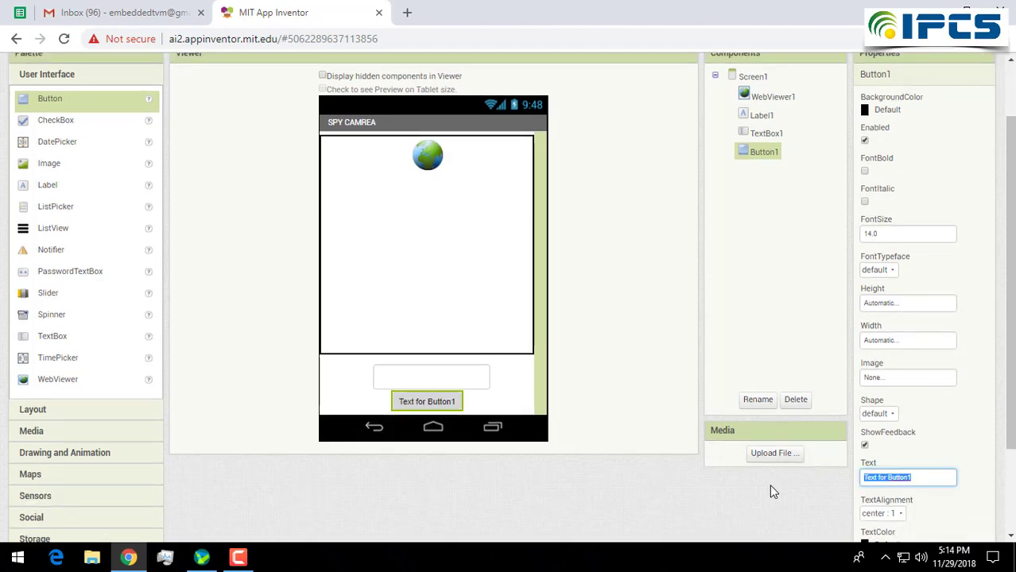
{"action": "type", "text": "Start cam"}
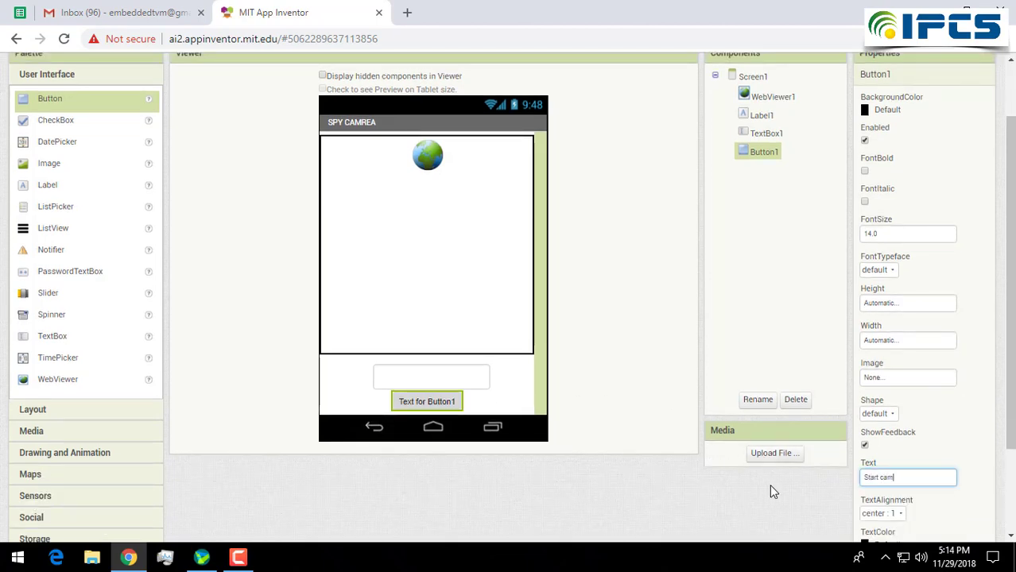
{"action": "type", "text": "p"}
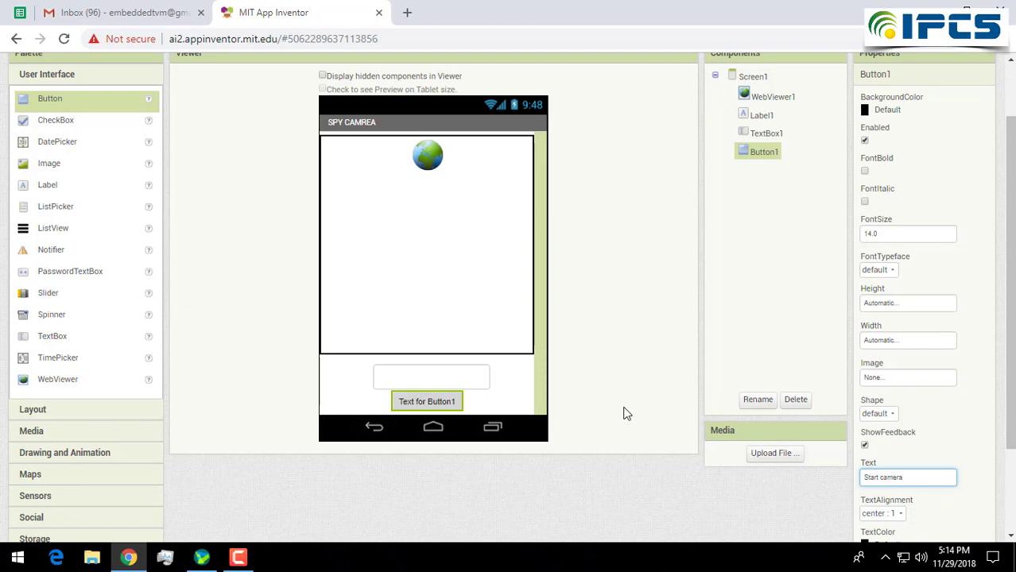
{"action": "type", "text": "Start camera"}
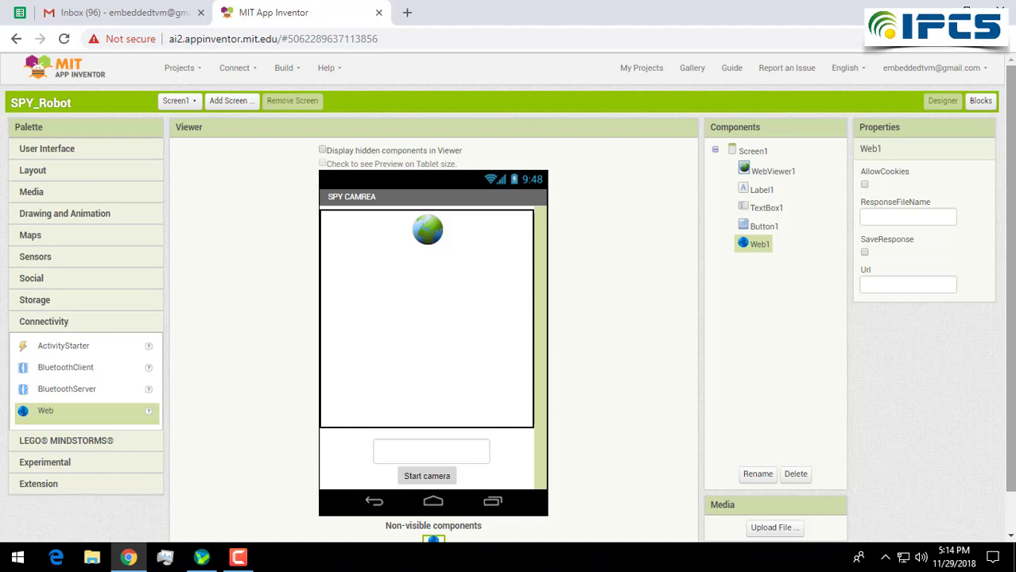
In the Blocks editor, place a 'when Button1.Click' event block in the workspace
{"action": "left_click", "coordinate": [980, 101]}
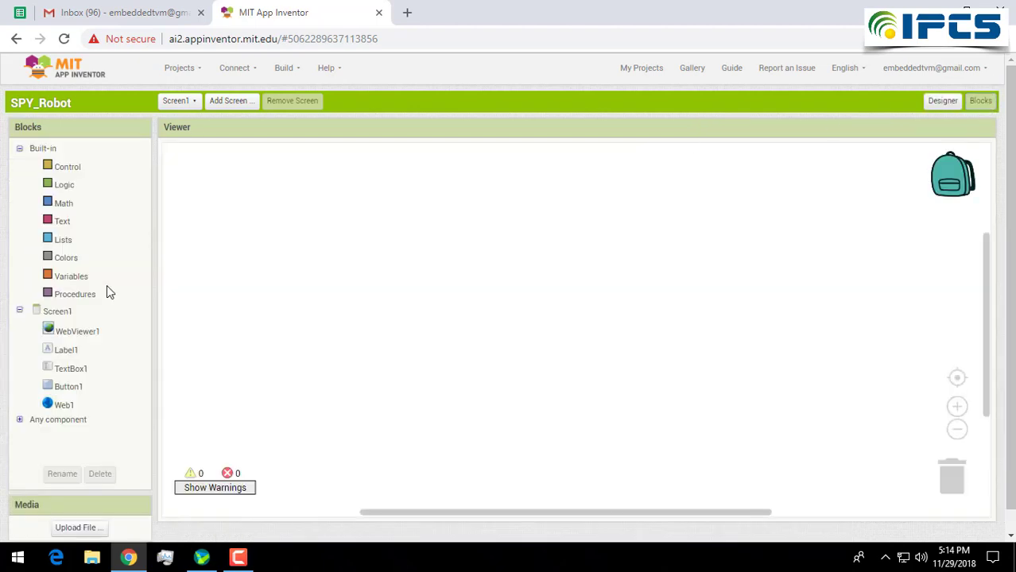
{"action": "mouse_move", "coordinate": [134, 336]}
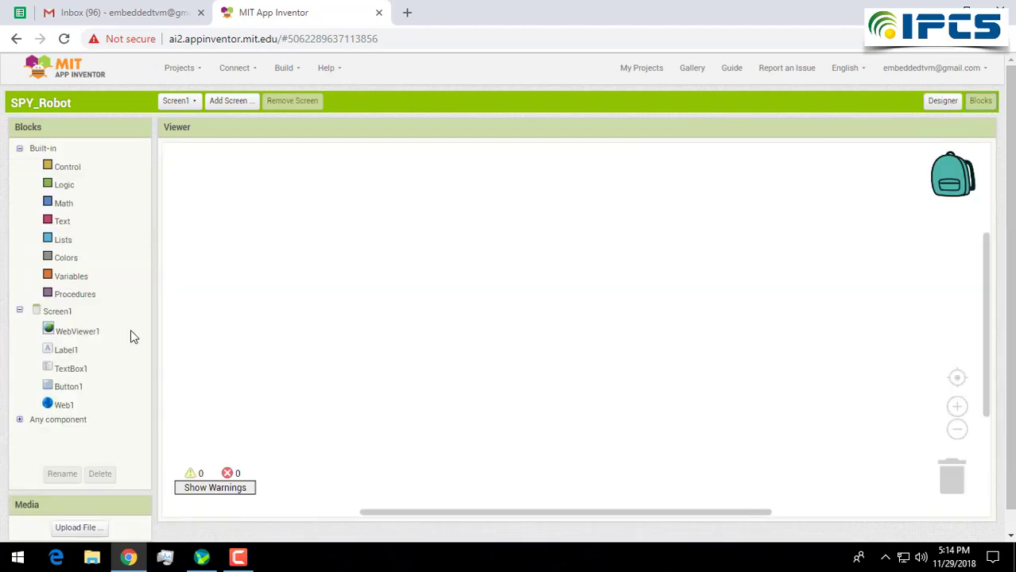
{"action": "mouse_move", "coordinate": [130, 400]}
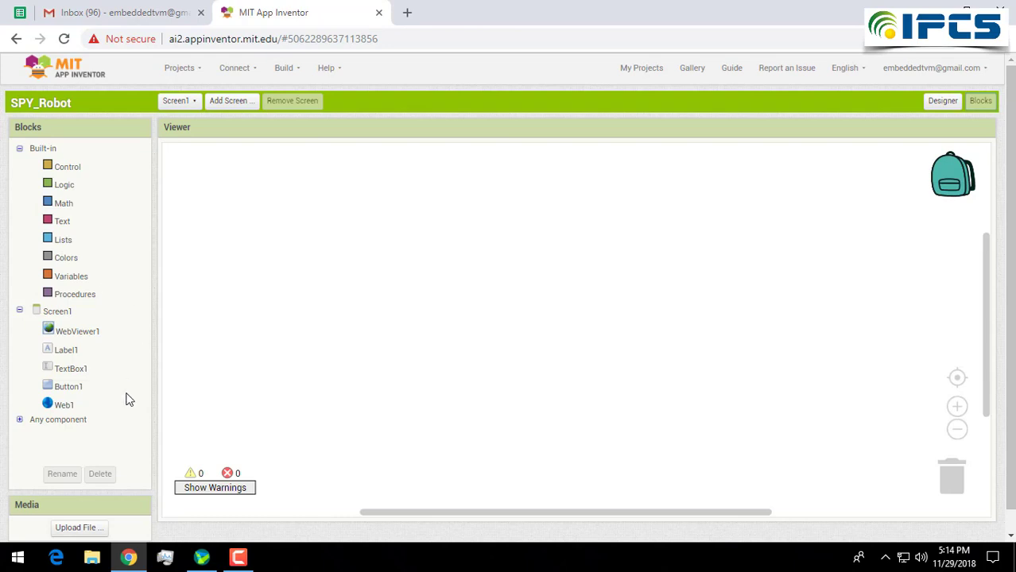
{"action": "mouse_move", "coordinate": [72, 391]}
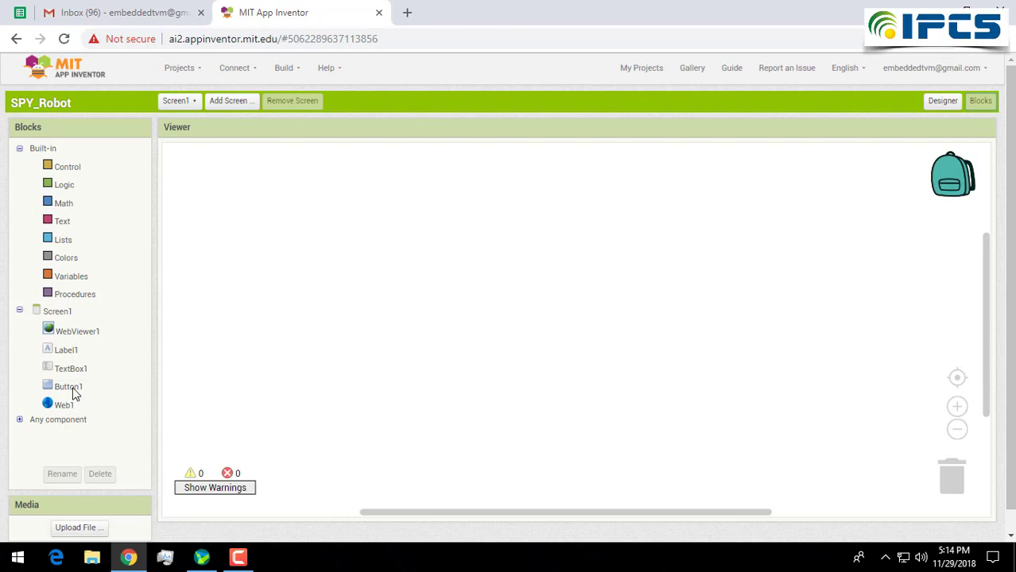
{"action": "left_click", "coordinate": [67, 387]}
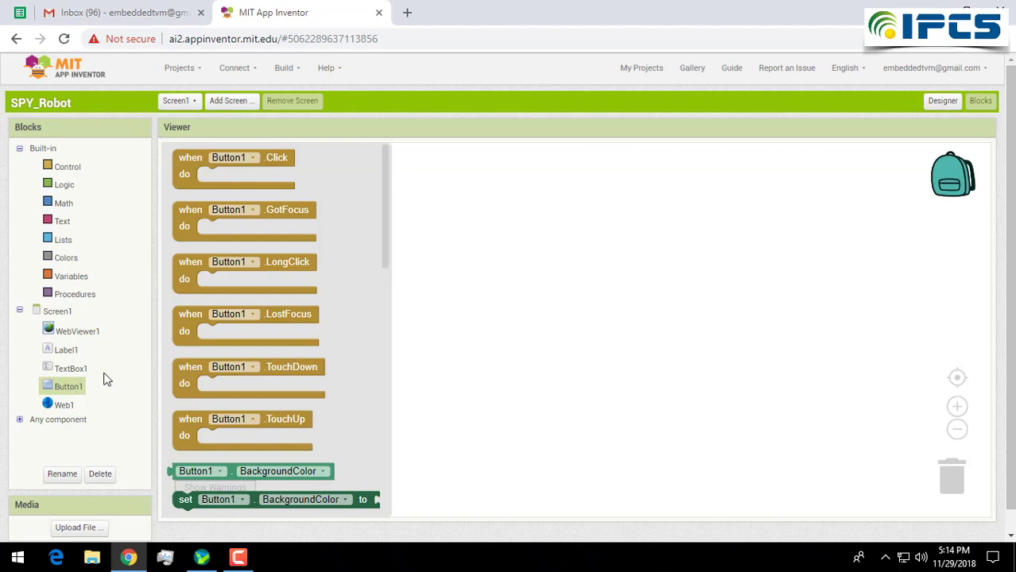
{"action": "left_click_drag", "start_coordinate": [235, 158], "coordinate": [386, 219]}
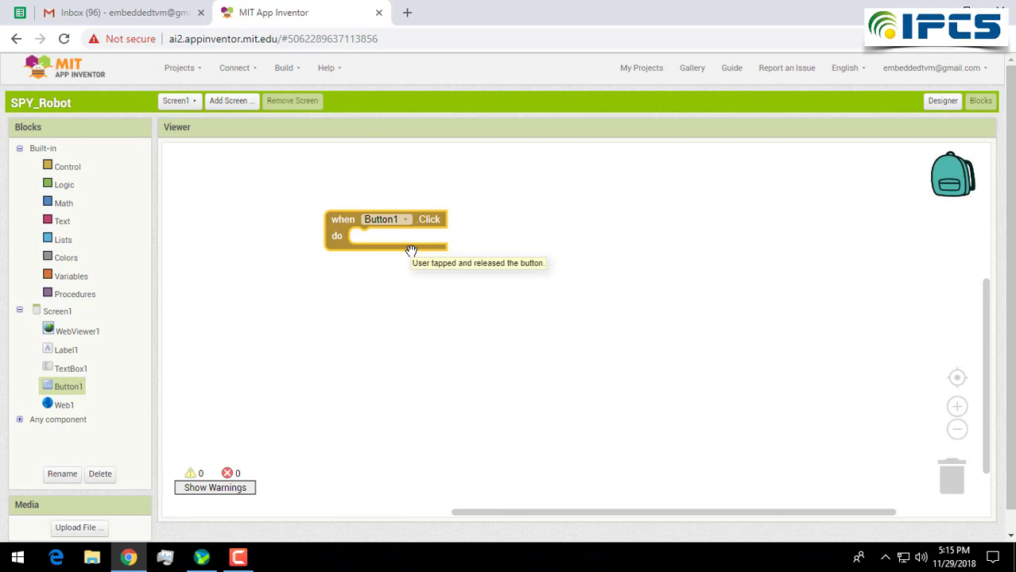
{"action": "mouse_move", "coordinate": [66, 420]}
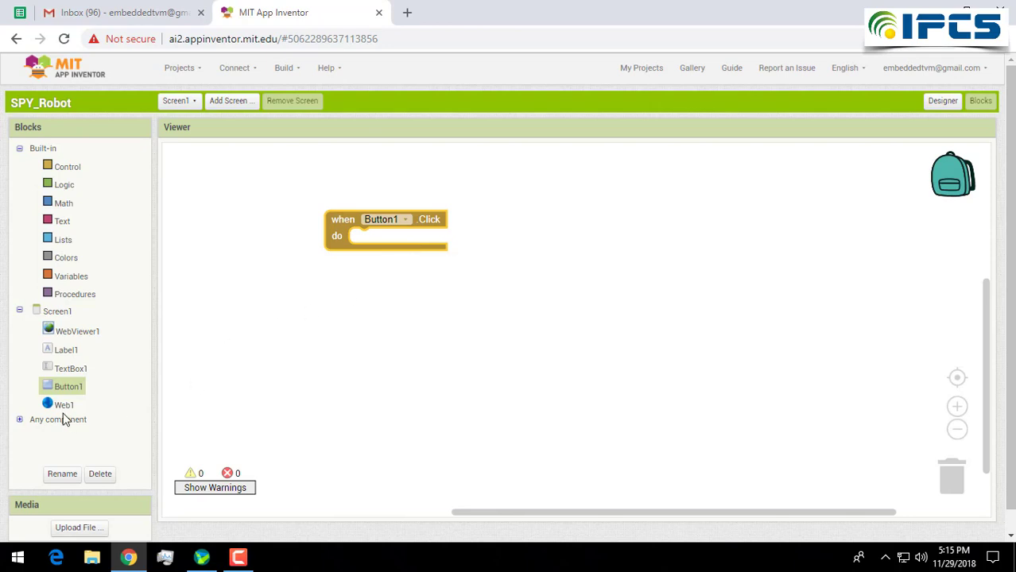
Add 'set Web1.Url to' inside the handler and plug TextBox1.Text into it
{"action": "left_click", "coordinate": [65, 405]}
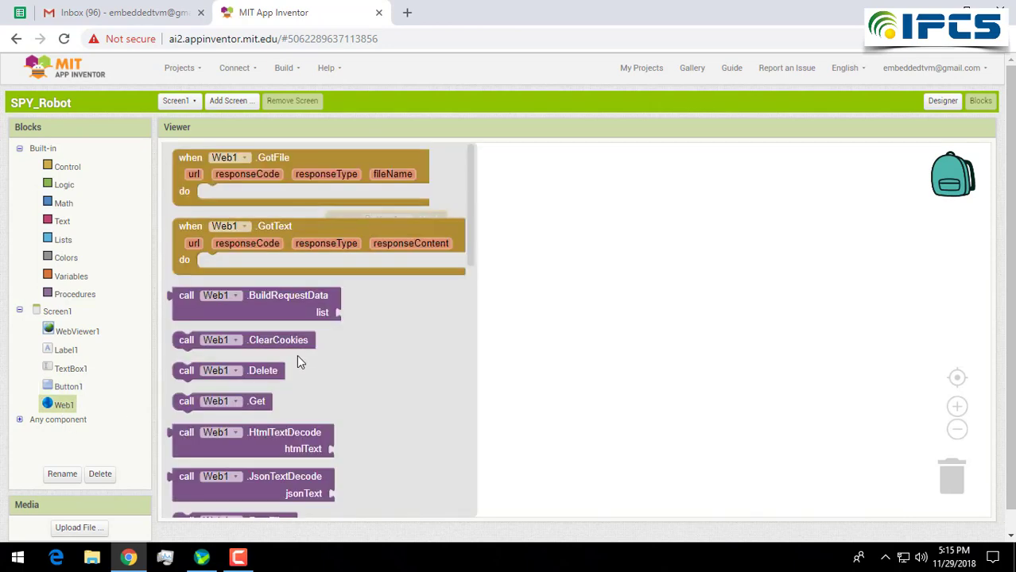
{"action": "scroll", "scroll_direction": "down", "scroll_amount": 3}
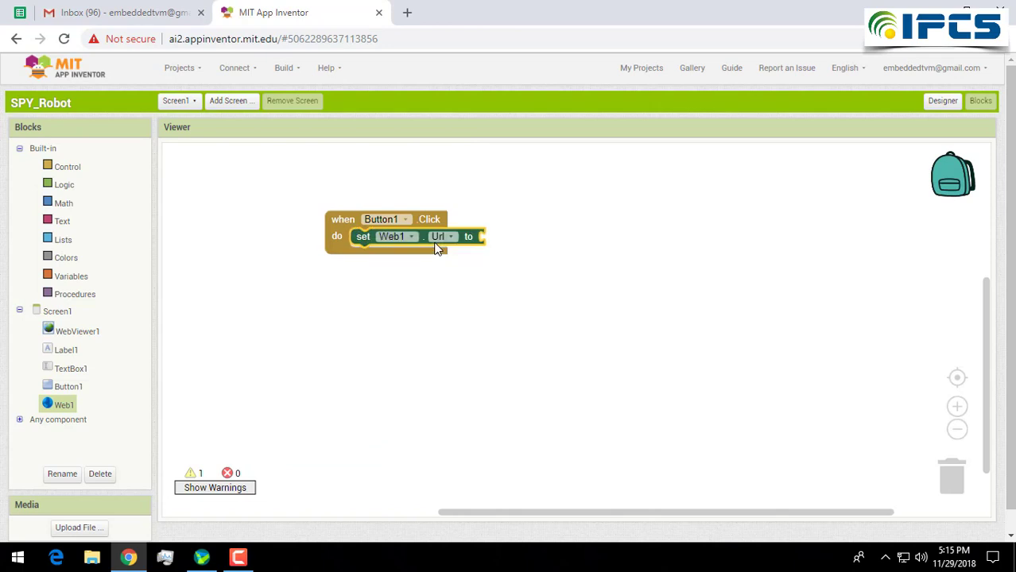
{"action": "mouse_move", "coordinate": [438, 237]}
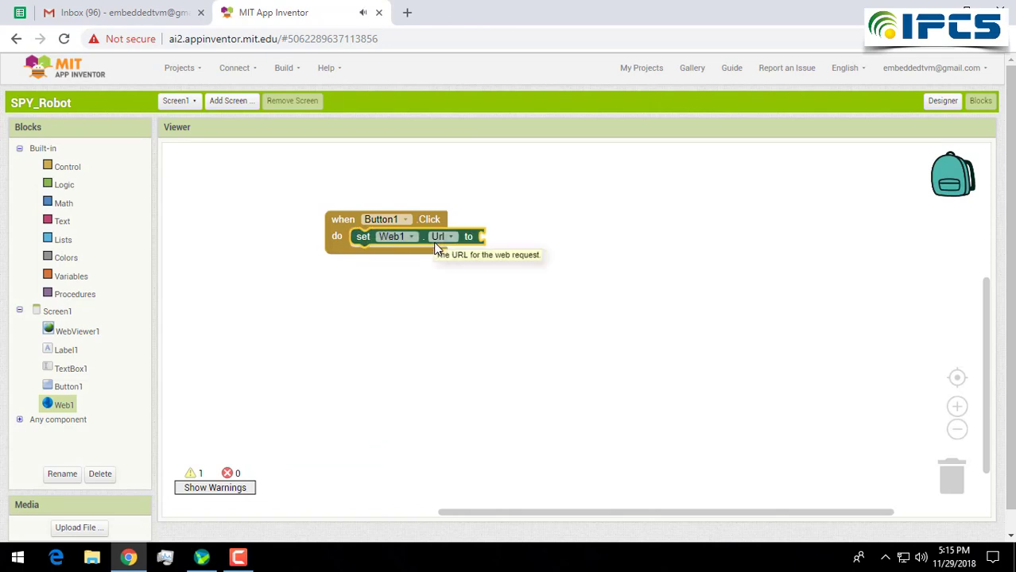
{"action": "left_click", "coordinate": [71, 368]}
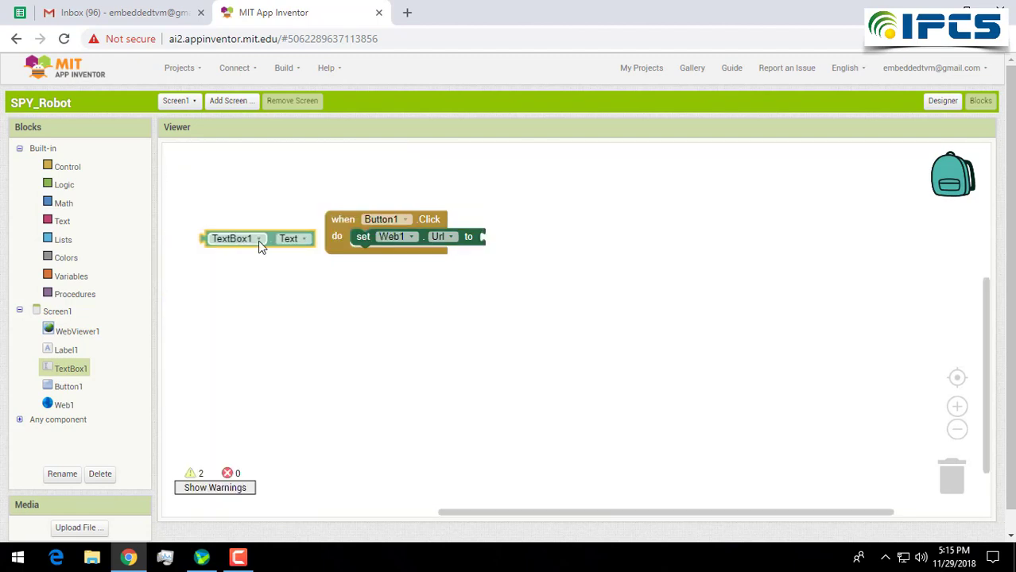
{"action": "left_click_drag", "start_coordinate": [231, 238], "coordinate": [517, 236]}
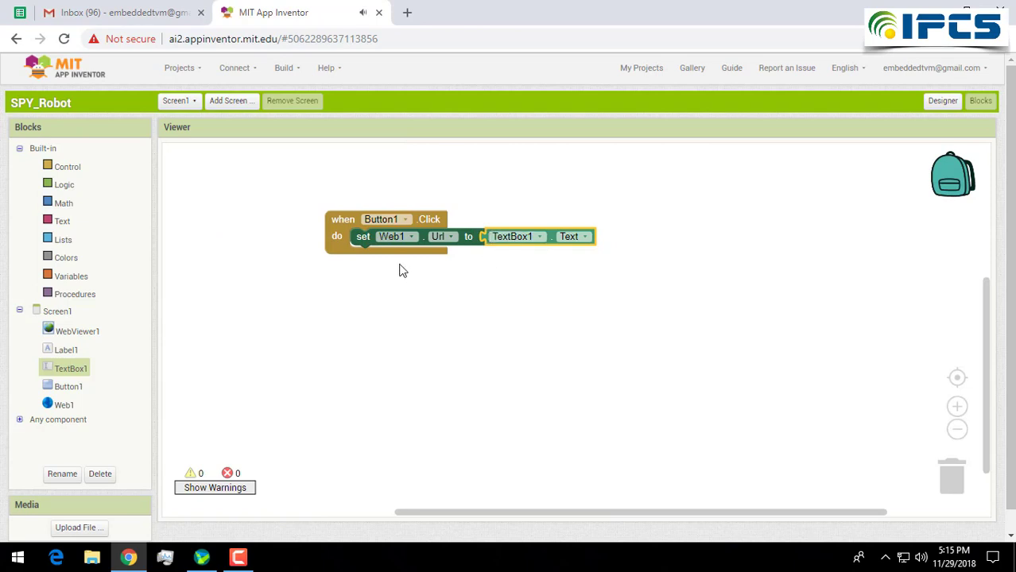
{"action": "mouse_move", "coordinate": [428, 221]}
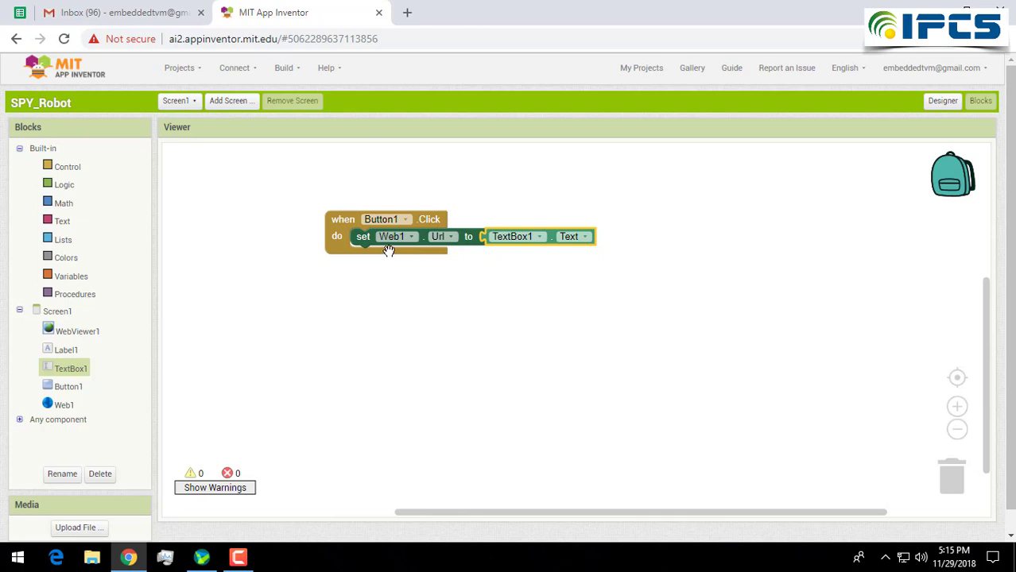
{"action": "mouse_move", "coordinate": [502, 260]}
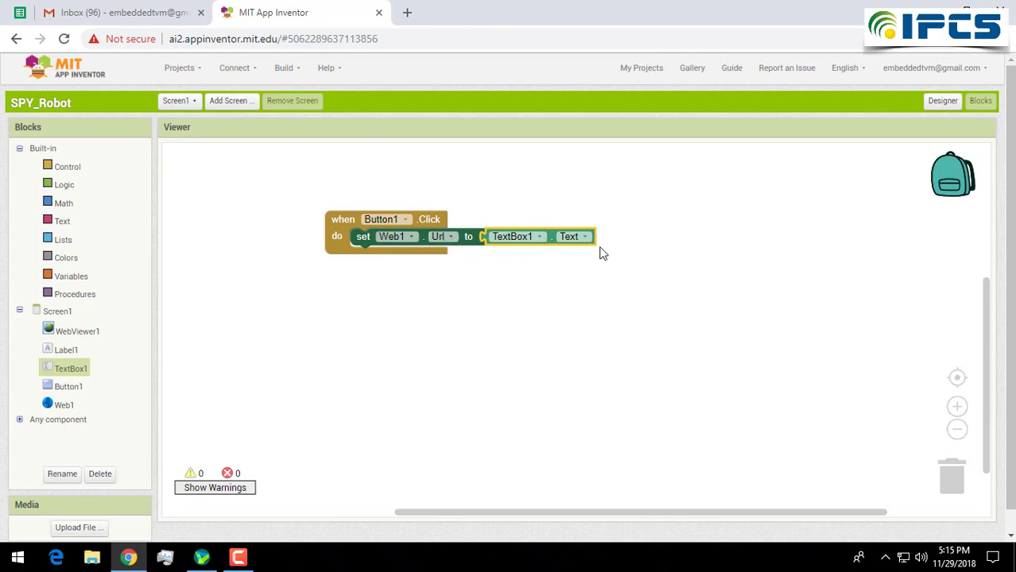
{"action": "mouse_move", "coordinate": [527, 244]}
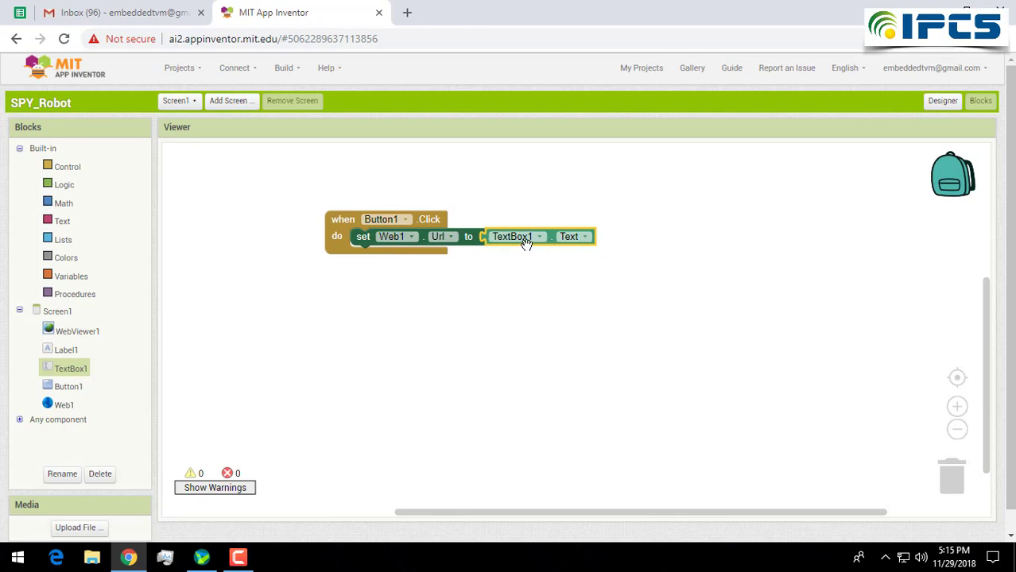
{"action": "mouse_move", "coordinate": [230, 489]}
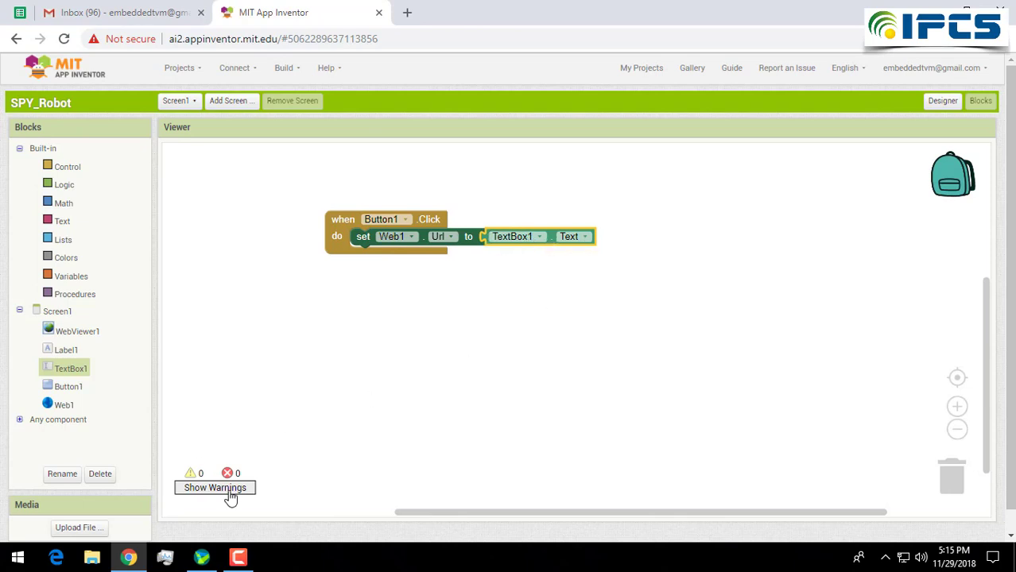
{"action": "mouse_move", "coordinate": [273, 508]}
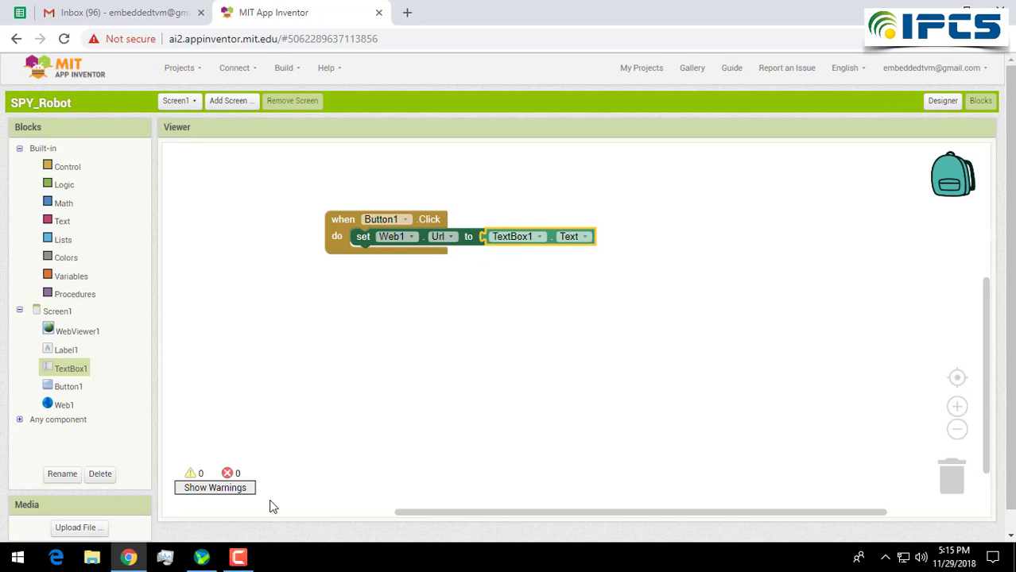
{"action": "mouse_move", "coordinate": [56, 443]}
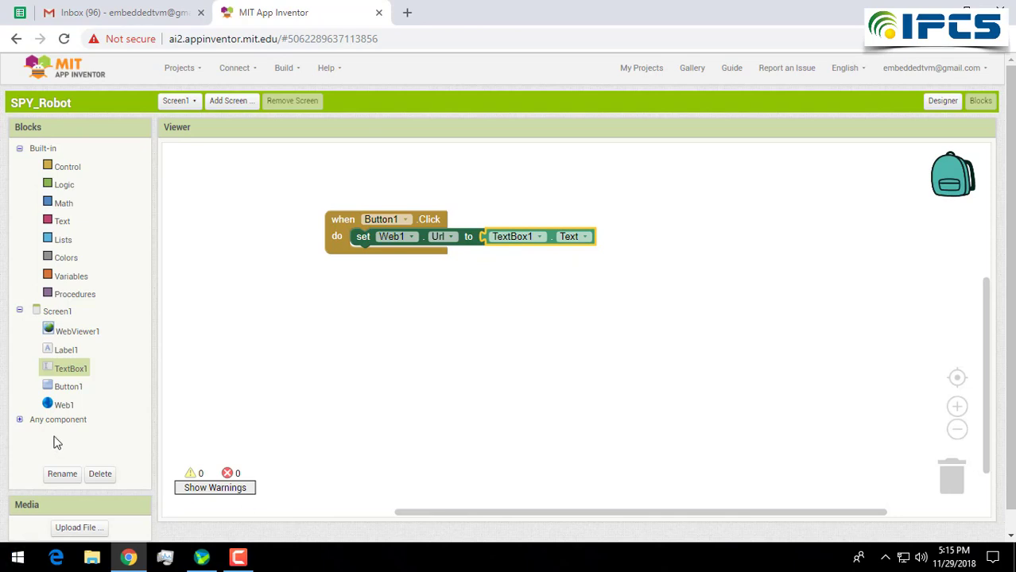
{"action": "mouse_move", "coordinate": [467, 298]}
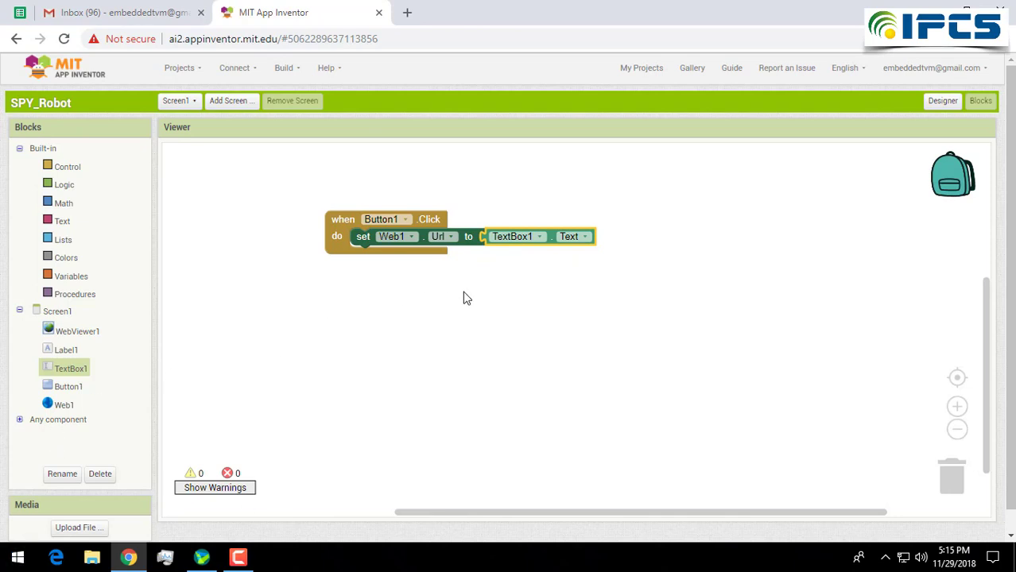
Plug a TextBox1.Text block into the 'set Label1.Text to' socket in Button1.Click
{"action": "left_click", "coordinate": [66, 350]}
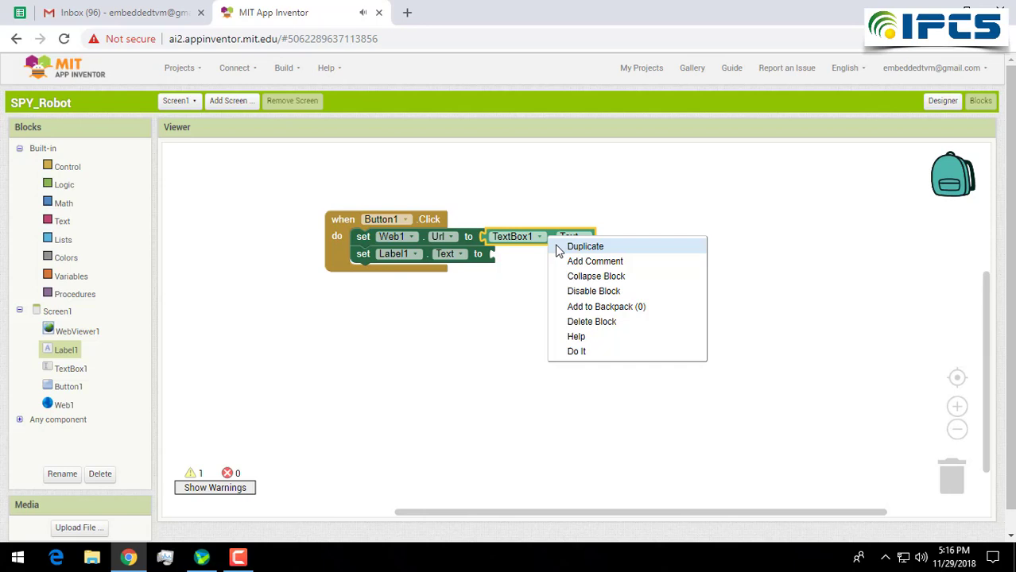
{"action": "left_click", "coordinate": [585, 246]}
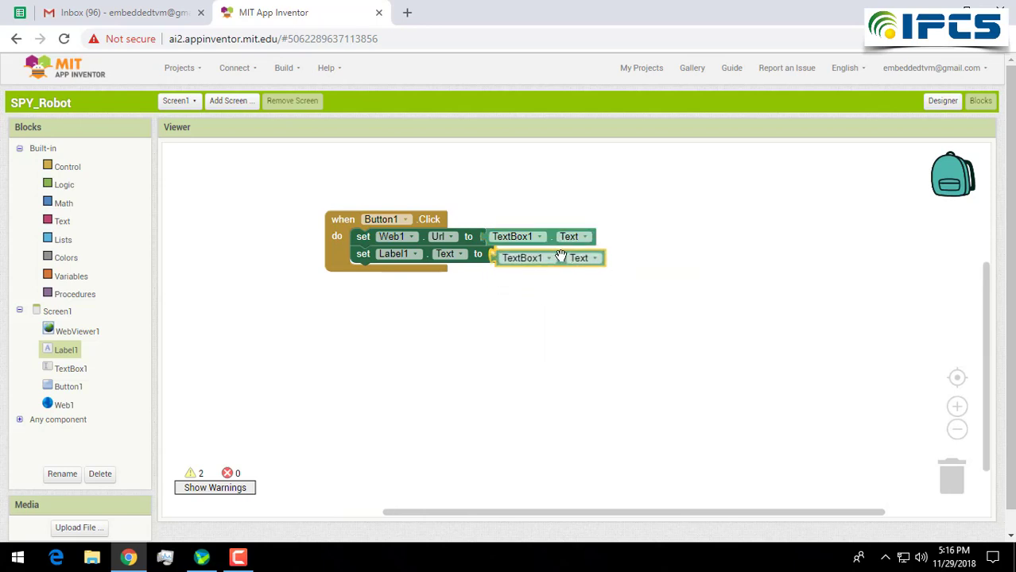
{"action": "left_click_drag", "start_coordinate": [548, 258], "coordinate": [548, 254]}
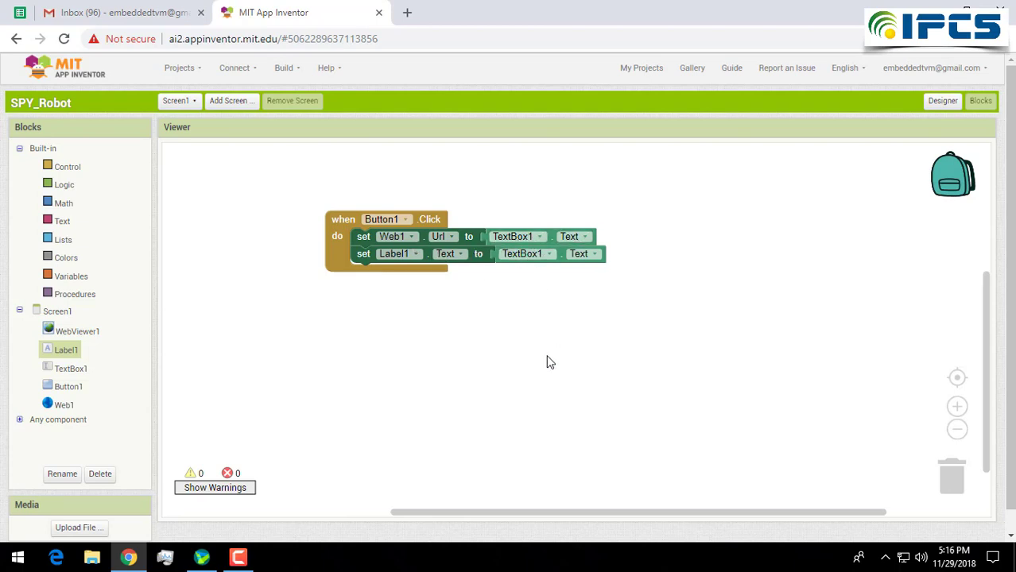
{"action": "mouse_move", "coordinate": [329, 366]}
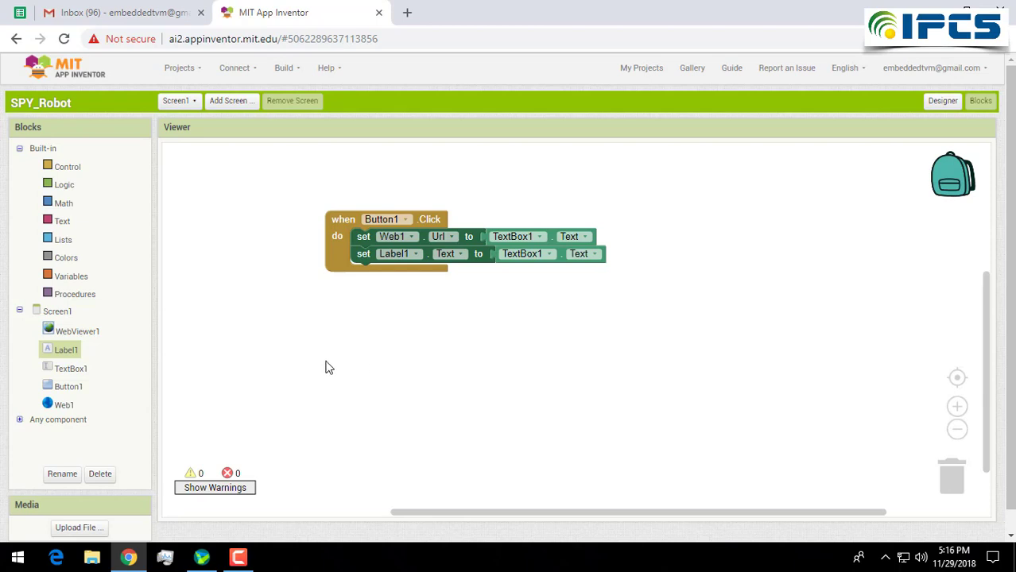
{"action": "left_click", "coordinate": [77, 331]}
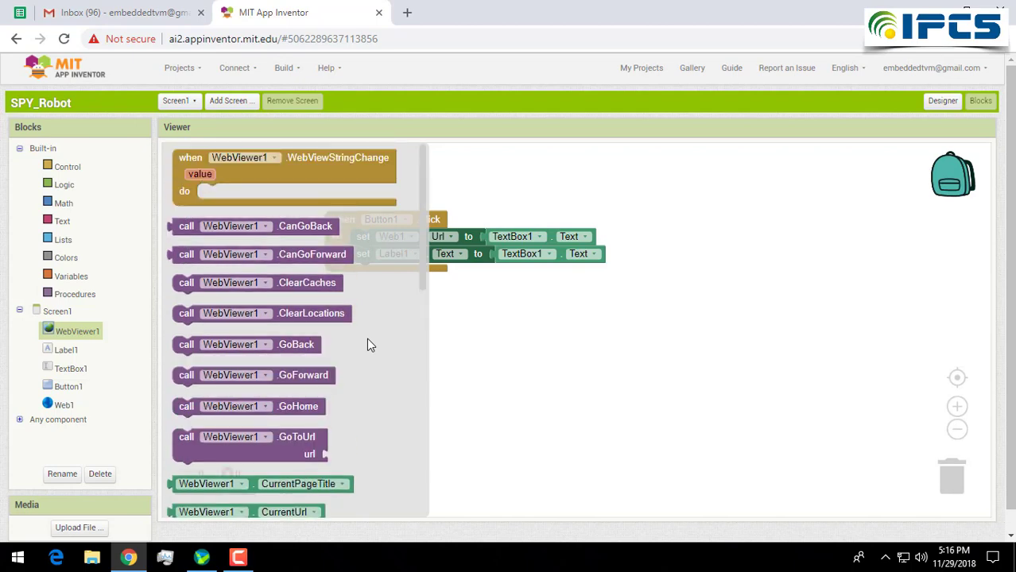
Add 'call WebViewer1.GoToUrl' with Web1.Url to Button1.Click, then return to Designer
{"action": "scroll", "scroll_direction": "down", "scroll_amount": 3}
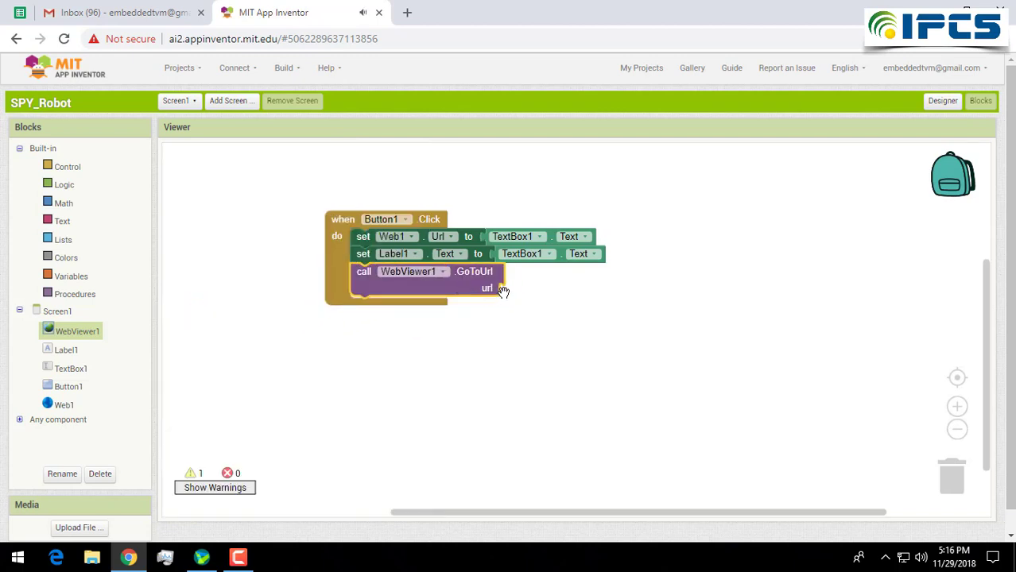
{"action": "mouse_move", "coordinate": [501, 288]}
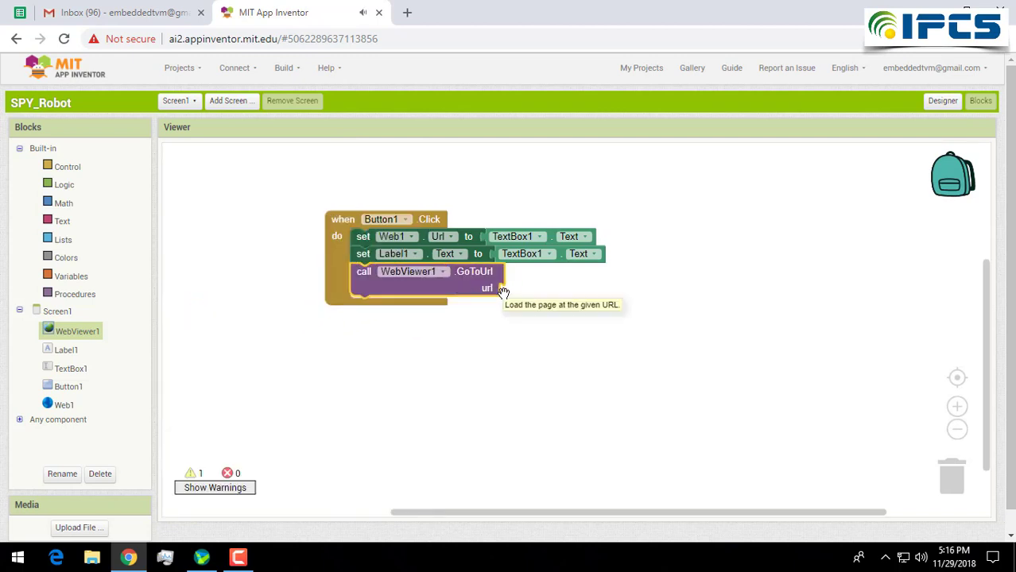
{"action": "mouse_move", "coordinate": [67, 407]}
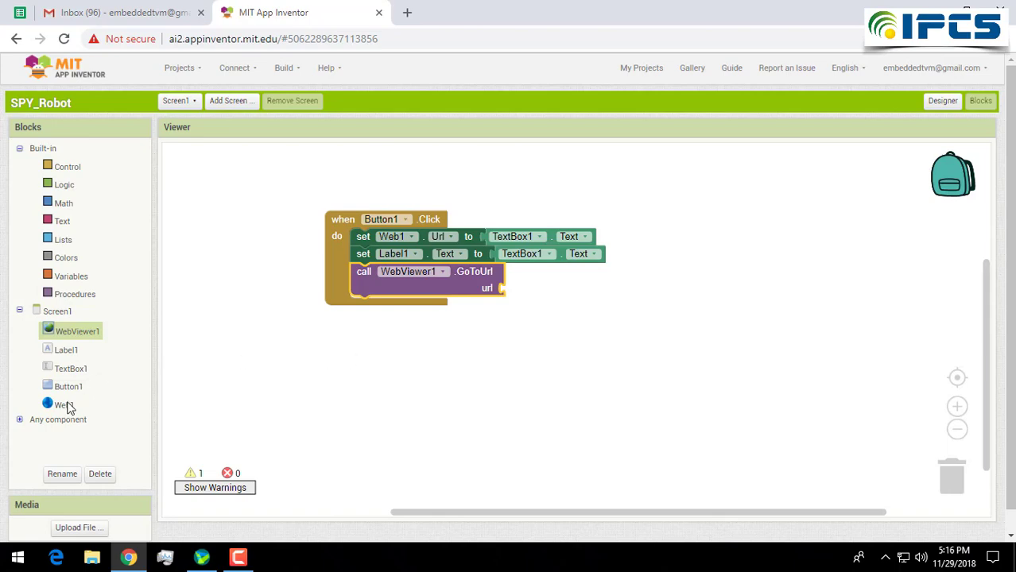
{"action": "left_click", "coordinate": [64, 405]}
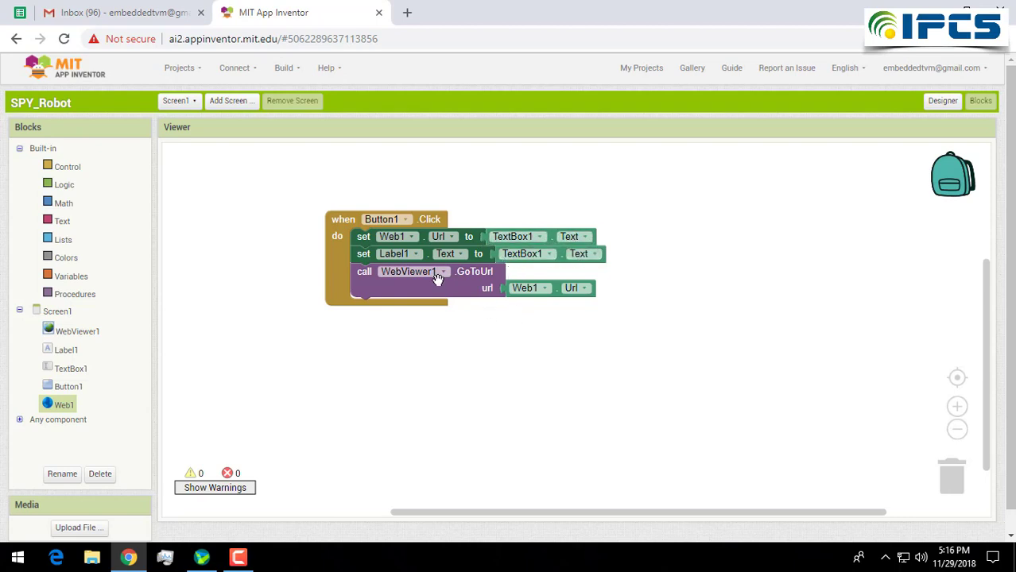
{"action": "mouse_move", "coordinate": [668, 334]}
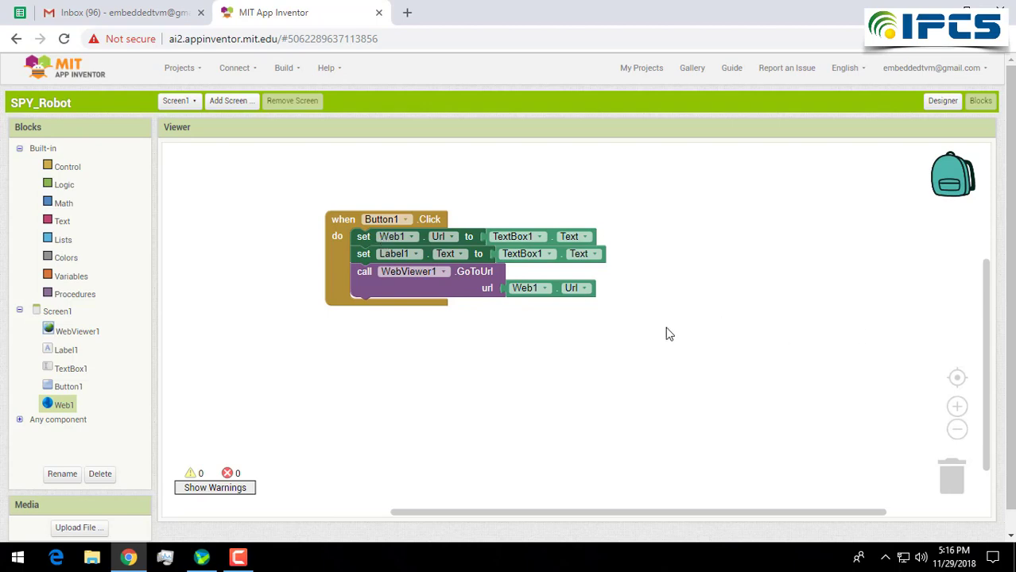
{"action": "mouse_move", "coordinate": [716, 162]}
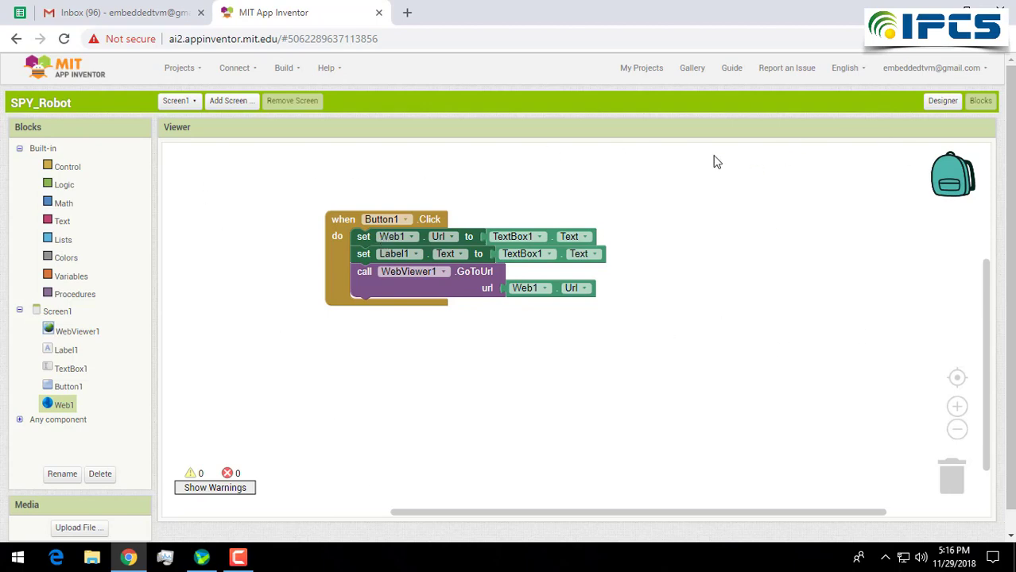
{"action": "mouse_move", "coordinate": [732, 217]}
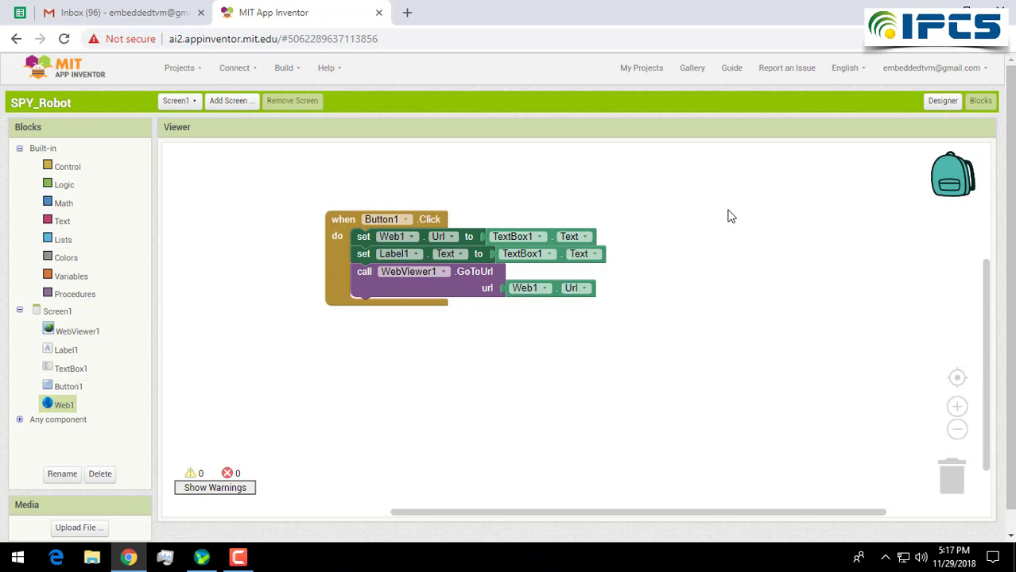
{"action": "left_click", "coordinate": [943, 101]}
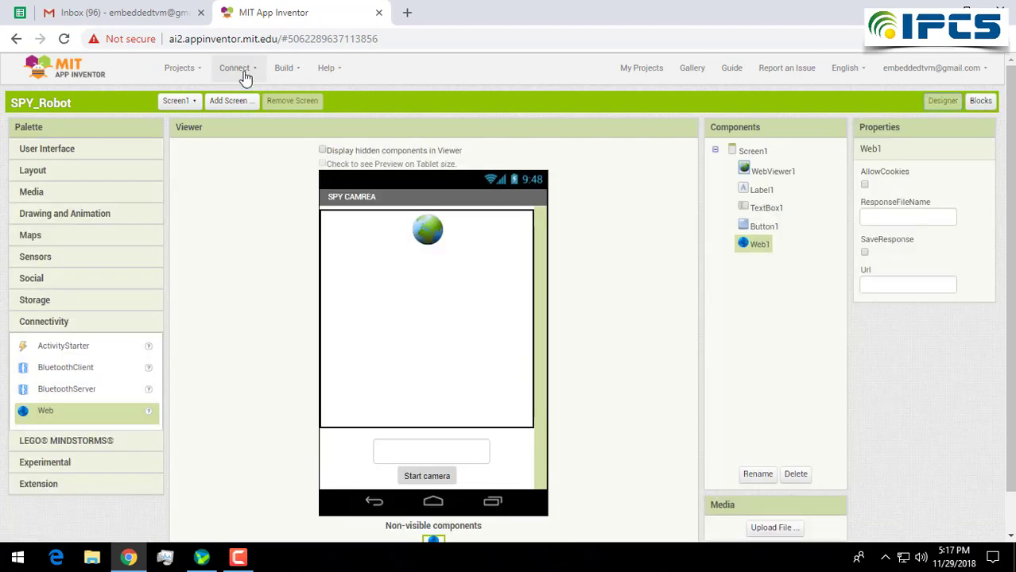
{"action": "left_click", "coordinate": [234, 67]}
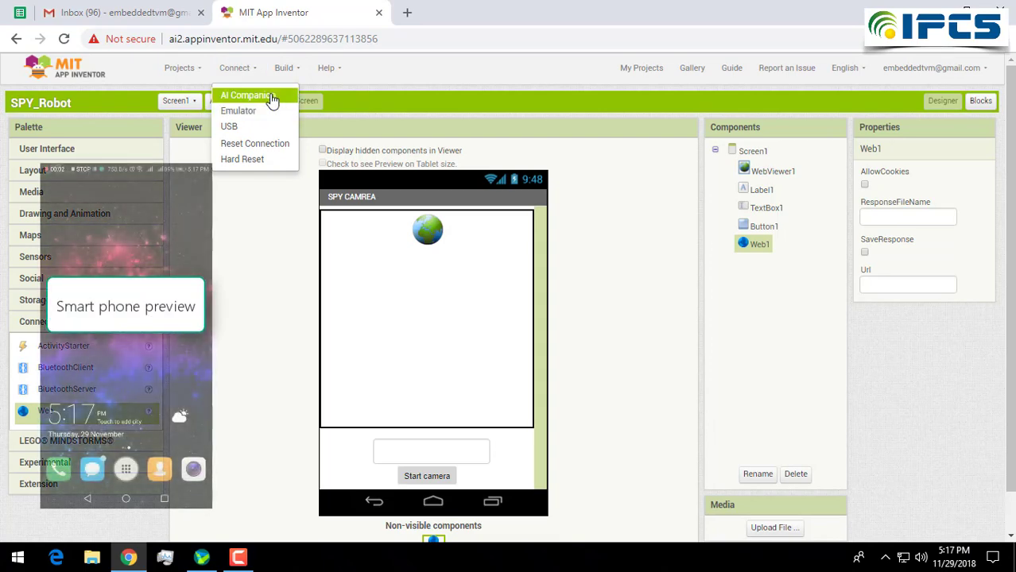
{"action": "left_click", "coordinate": [247, 95]}
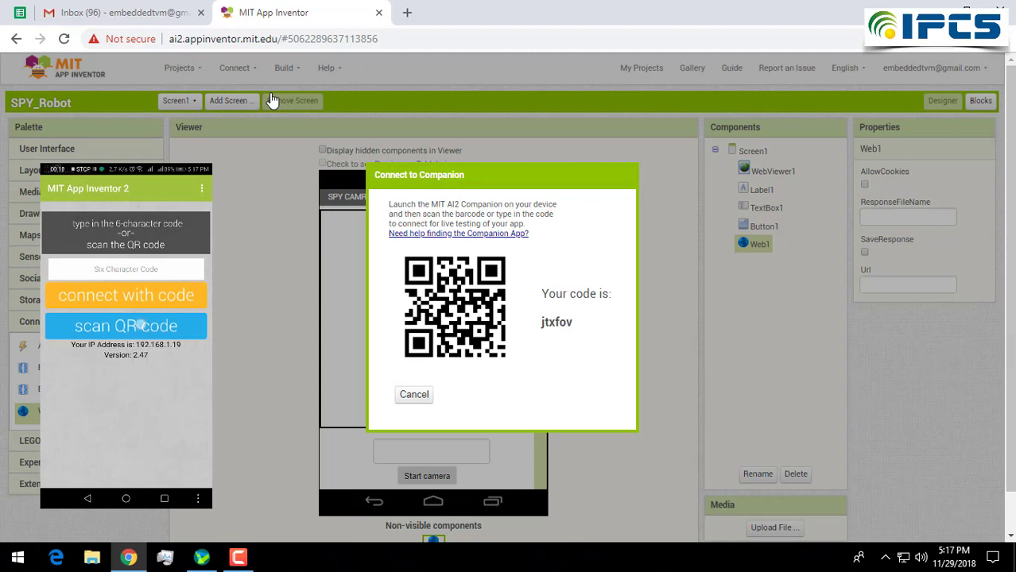
{"action": "left_click", "coordinate": [125, 326]}
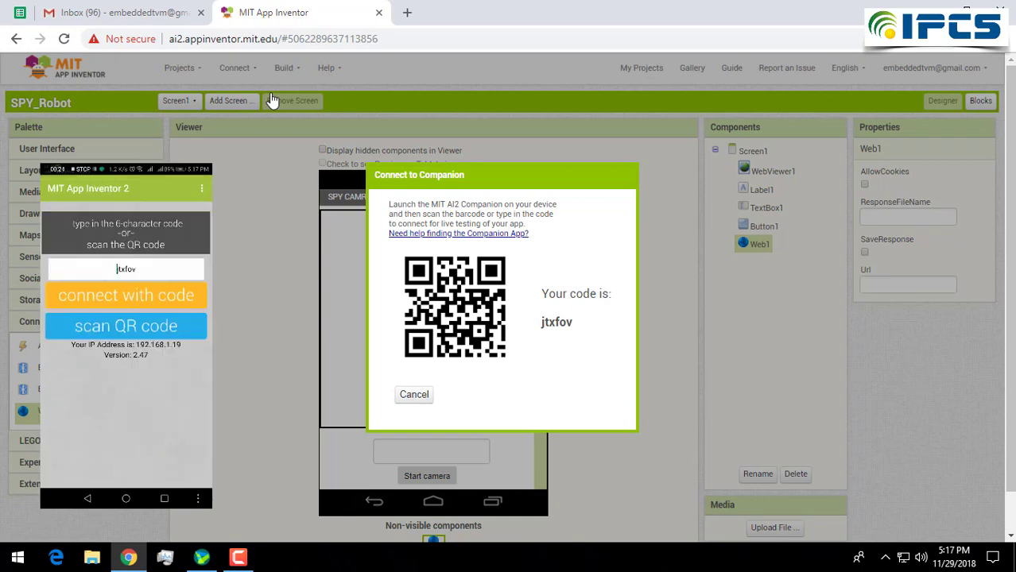
{"action": "left_click", "coordinate": [414, 394]}
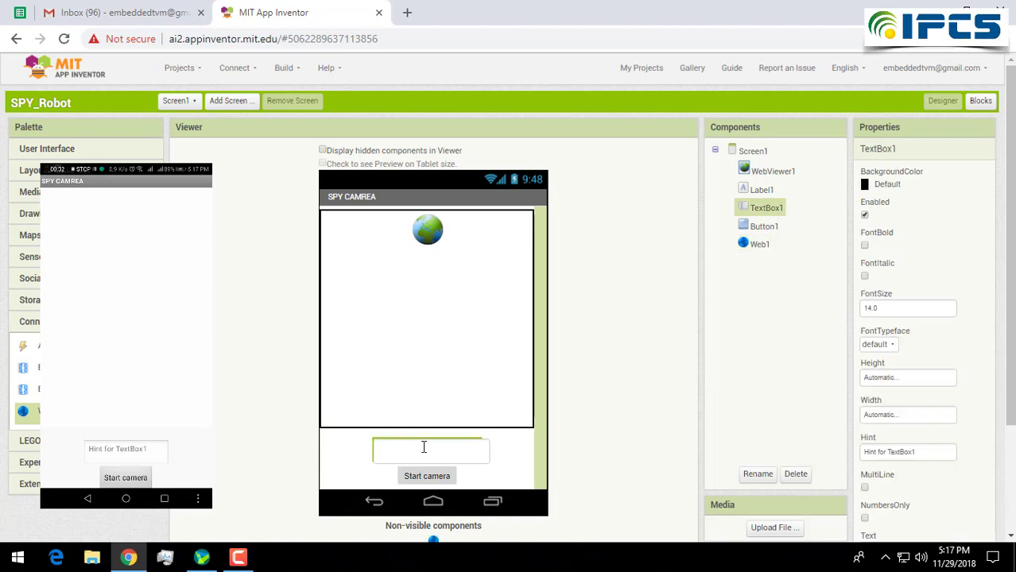
Set TextBox1's Hint to 'ip address' and begin typing in the phone's text box
{"action": "scroll", "scroll_direction": "down", "scroll_amount": 3}
{"action": "type", "text": "ip address"}
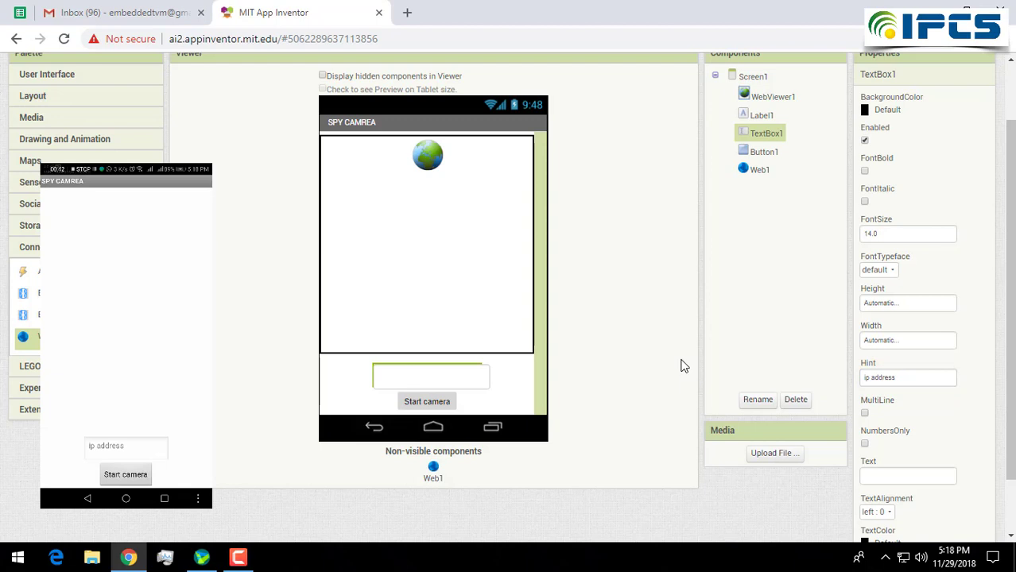
{"action": "left_click", "coordinate": [127, 272]}
{"action": "type", "text": "h"}
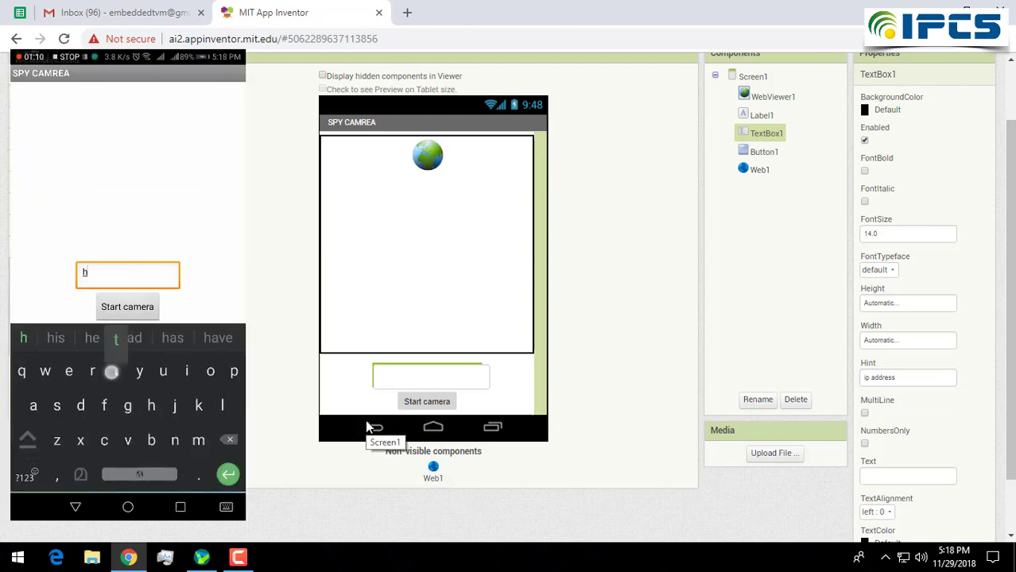
{"action": "type", "text": "ttp"}
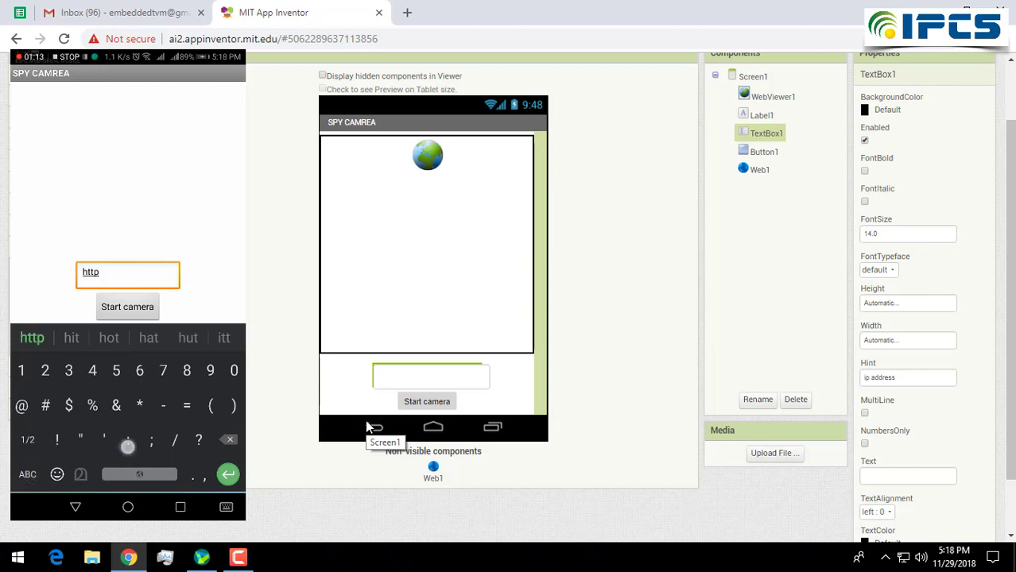
{"action": "type", "text": "://"}
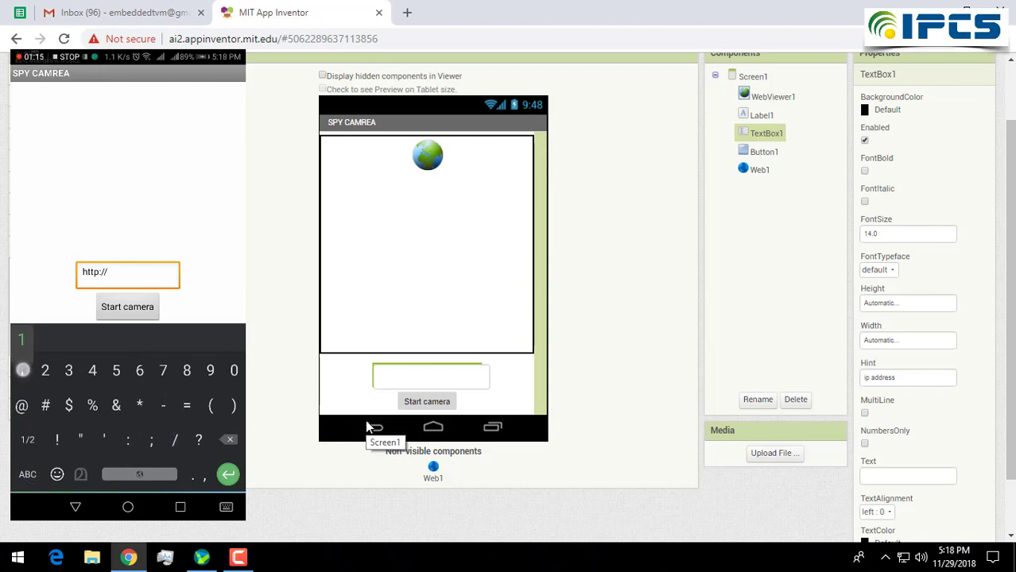
{"action": "type", "text": "192"}
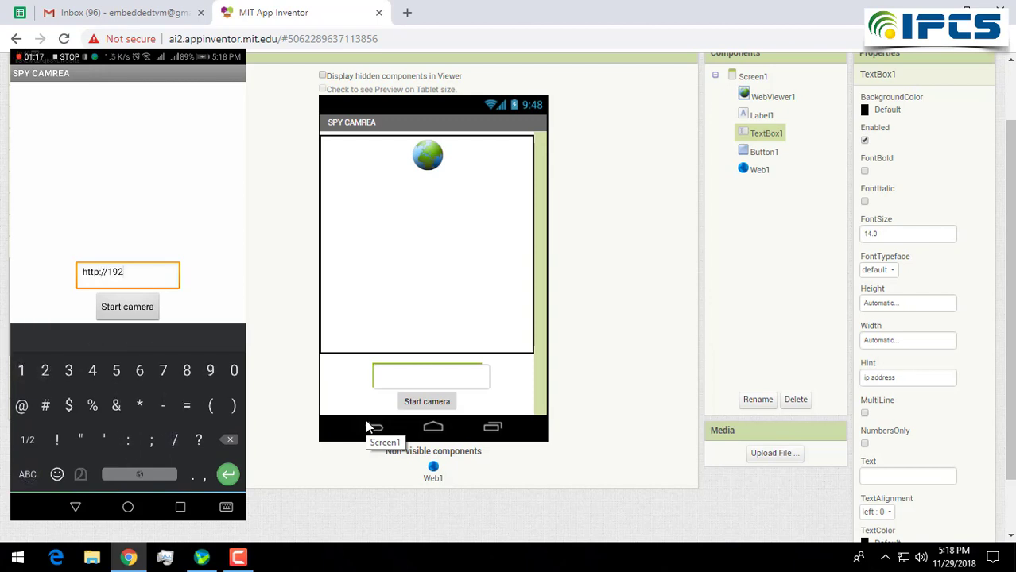
{"action": "left_click", "coordinate": [139, 371]}
{"action": "type", "text": ".168.1.20:8080"}
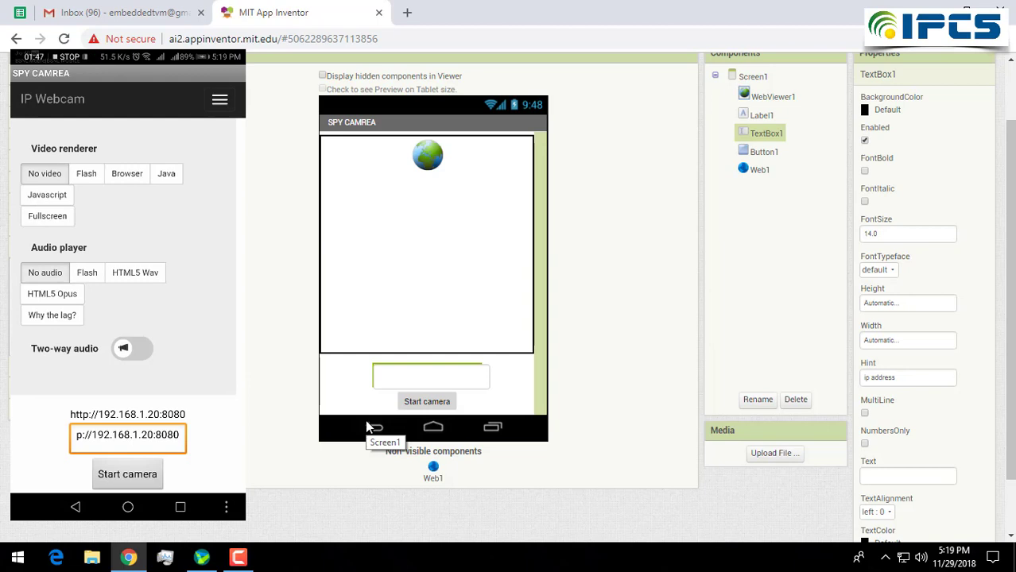
{"action": "left_click", "coordinate": [127, 174]}
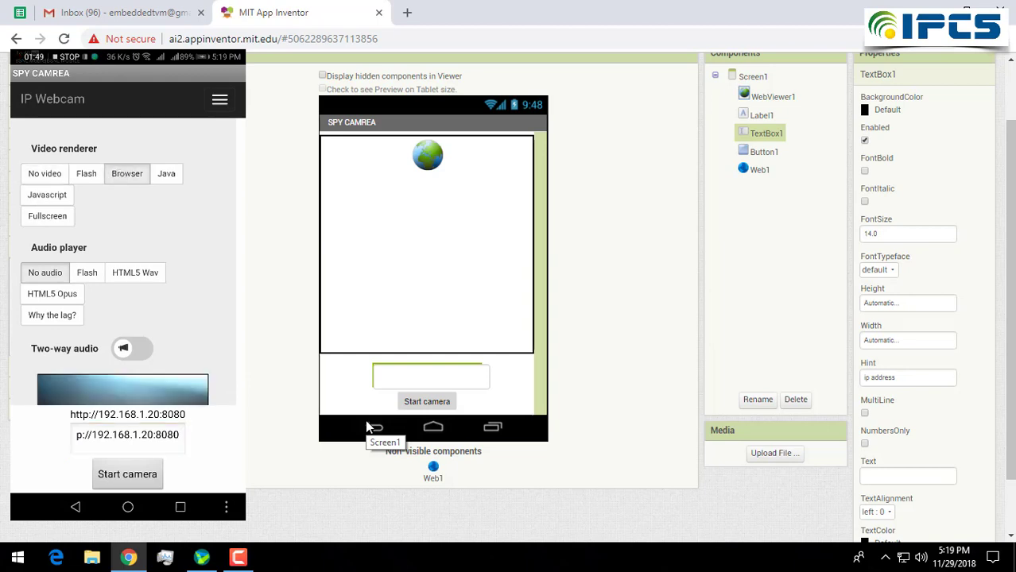